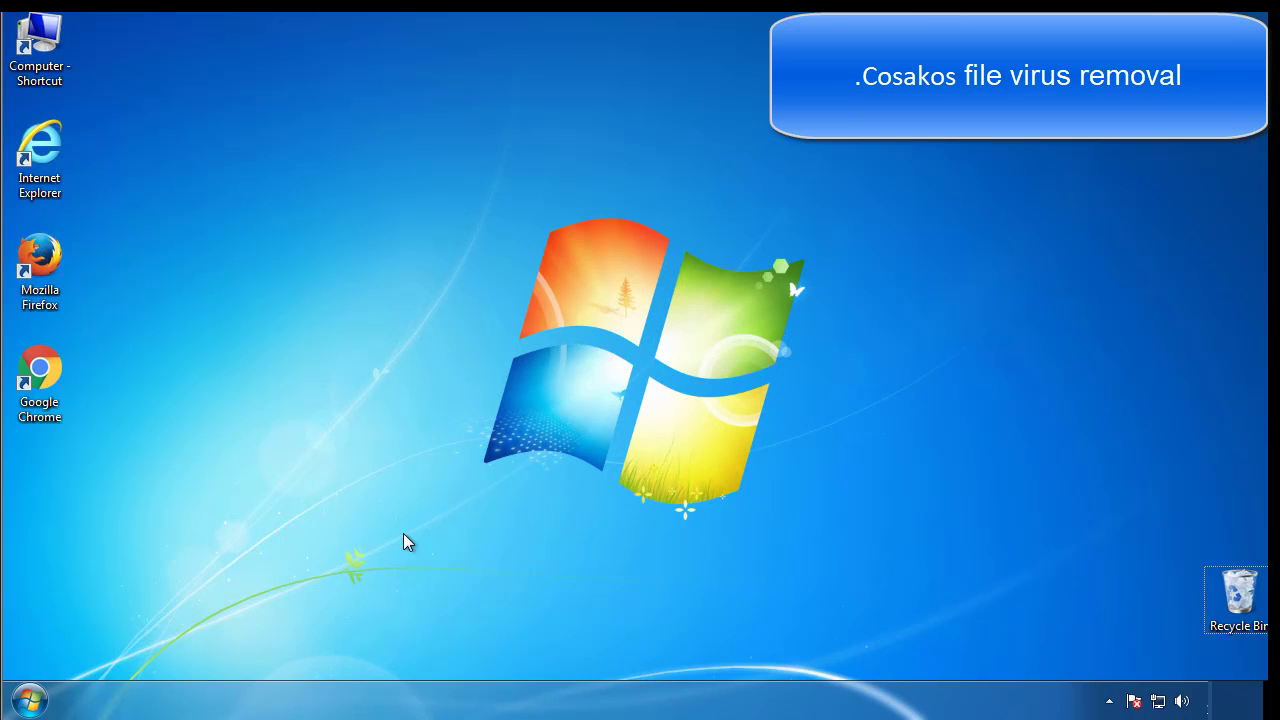
Launch msconfig and enable minimal Safe boot in the Boot settings
{"action": "left_click", "coordinate": [24, 698]}
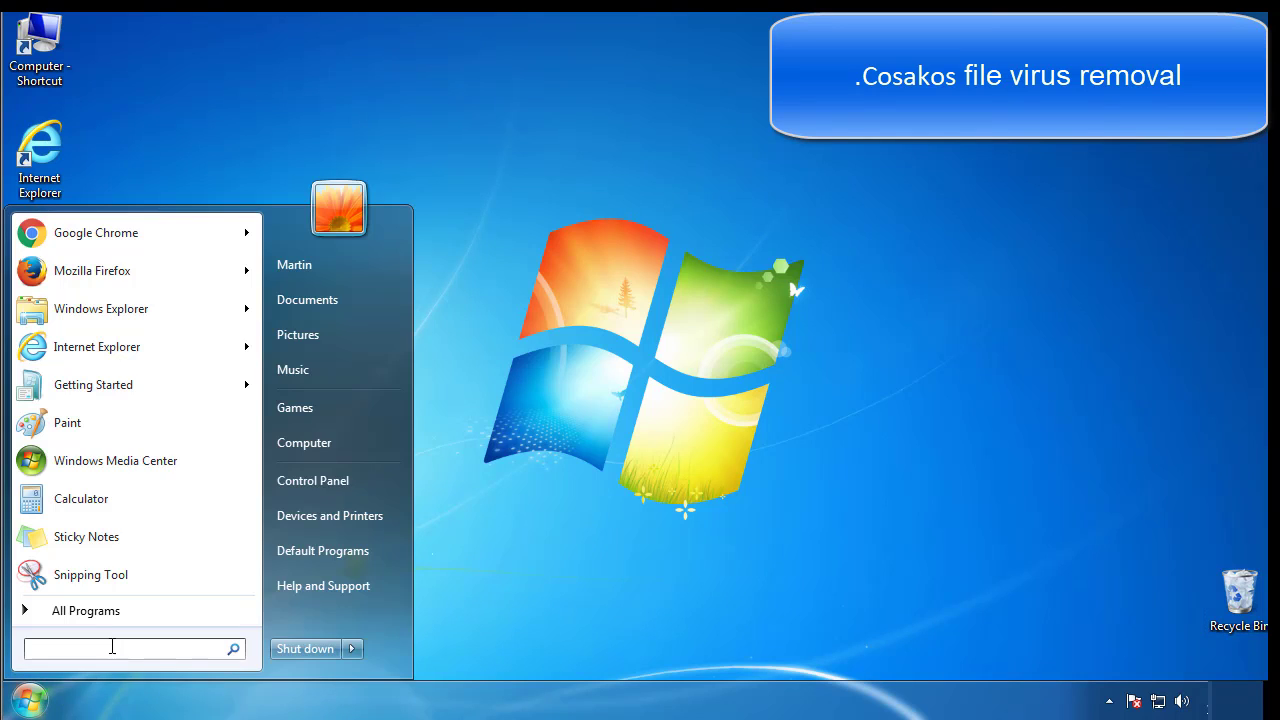
{"action": "type", "text": "mscon"}
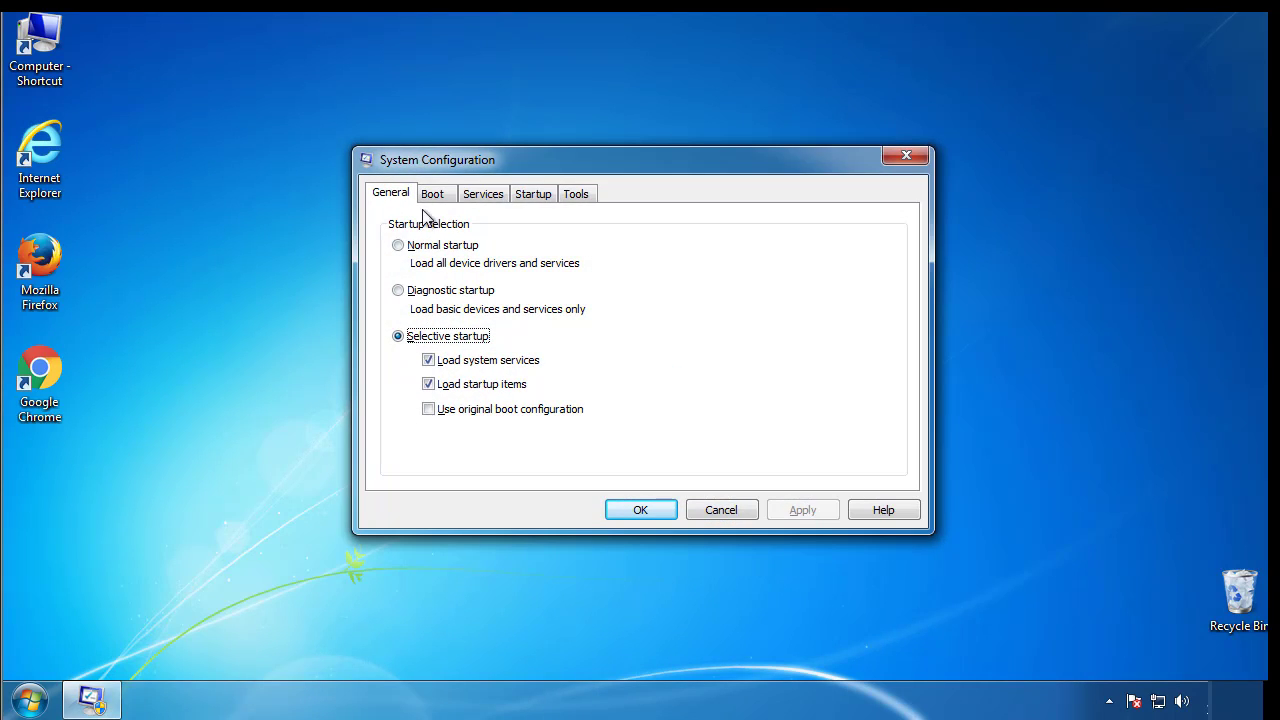
{"action": "left_click", "coordinate": [432, 192]}
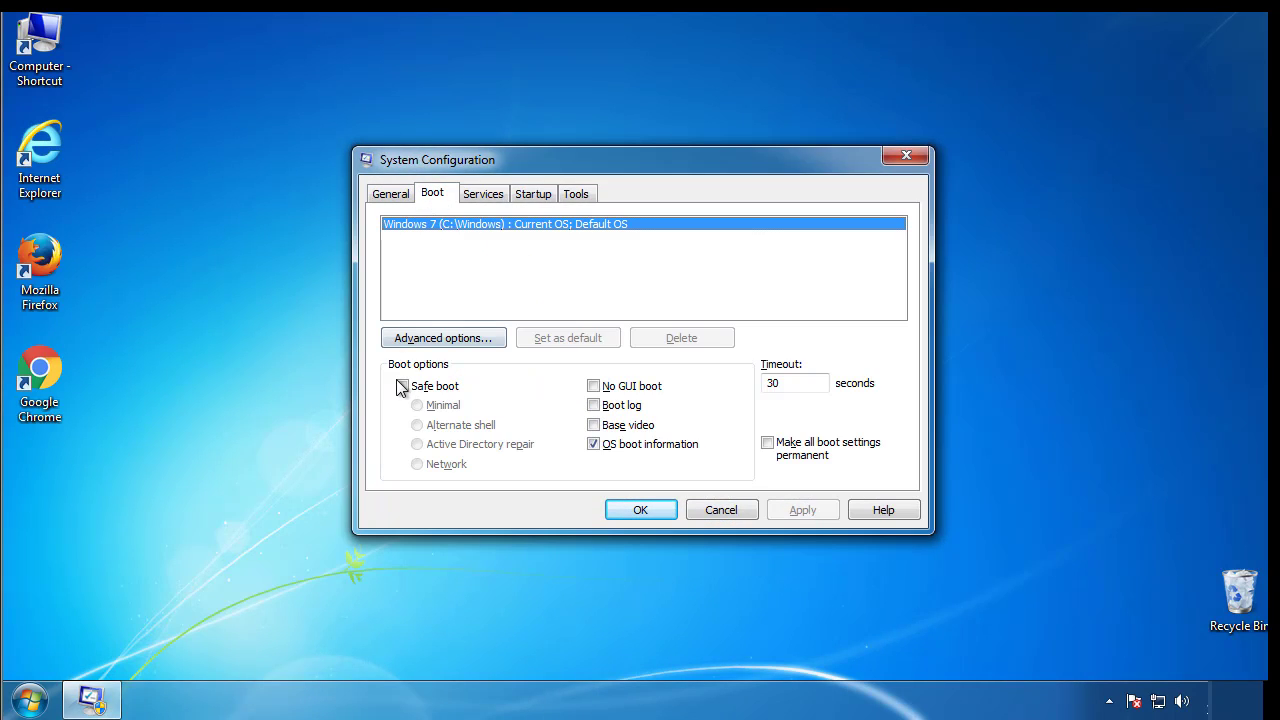
{"action": "left_click", "coordinate": [402, 386]}
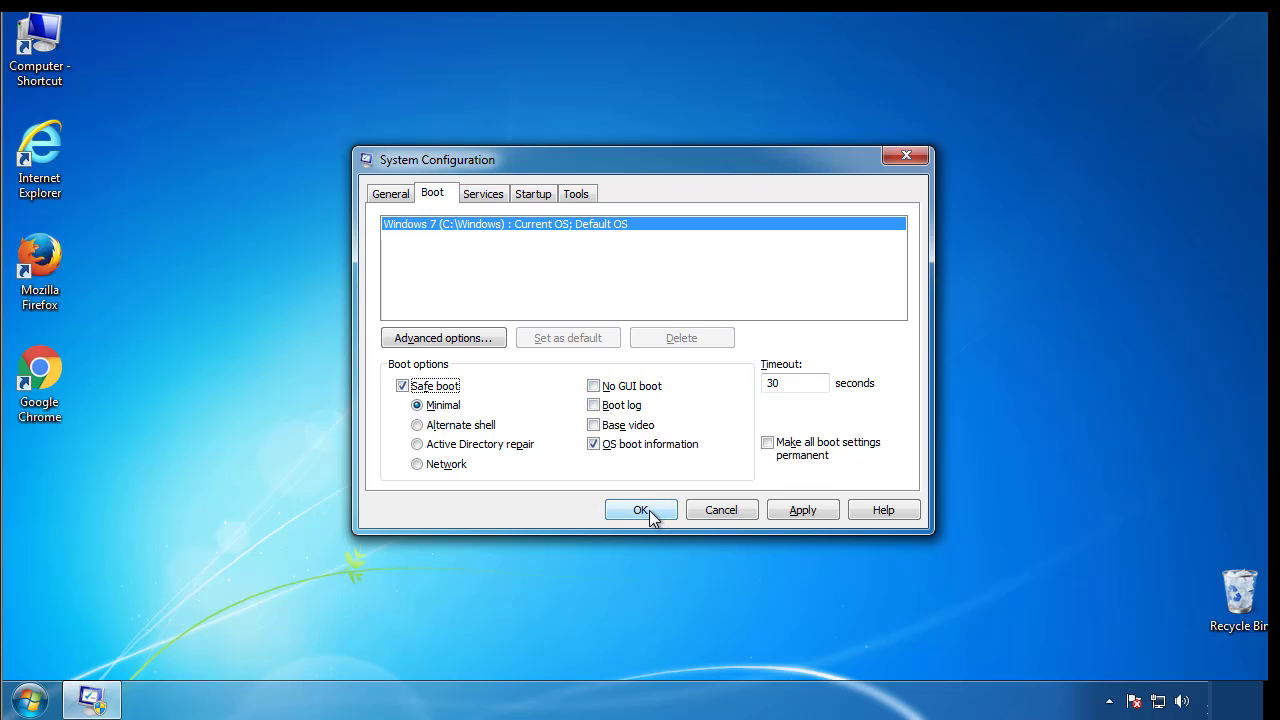
Apply the Safe boot change and restart the computer
{"action": "left_click", "coordinate": [640, 510]}
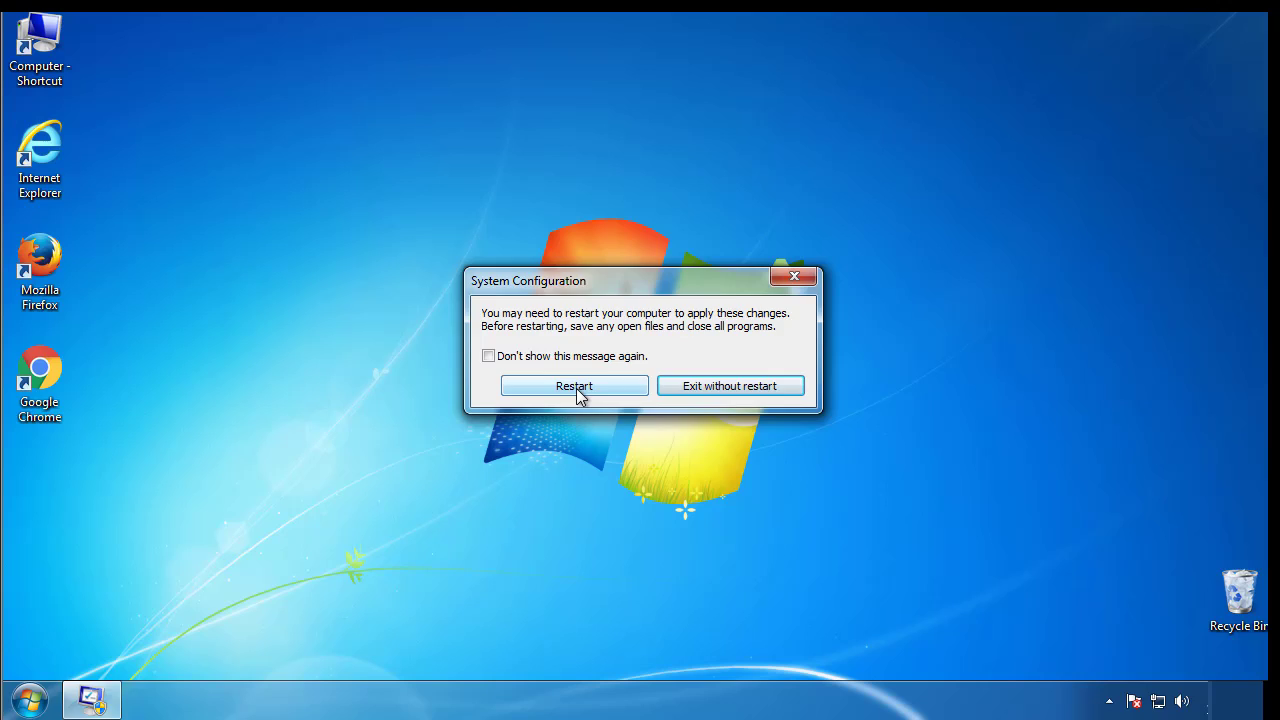
{"action": "left_click", "coordinate": [574, 386]}
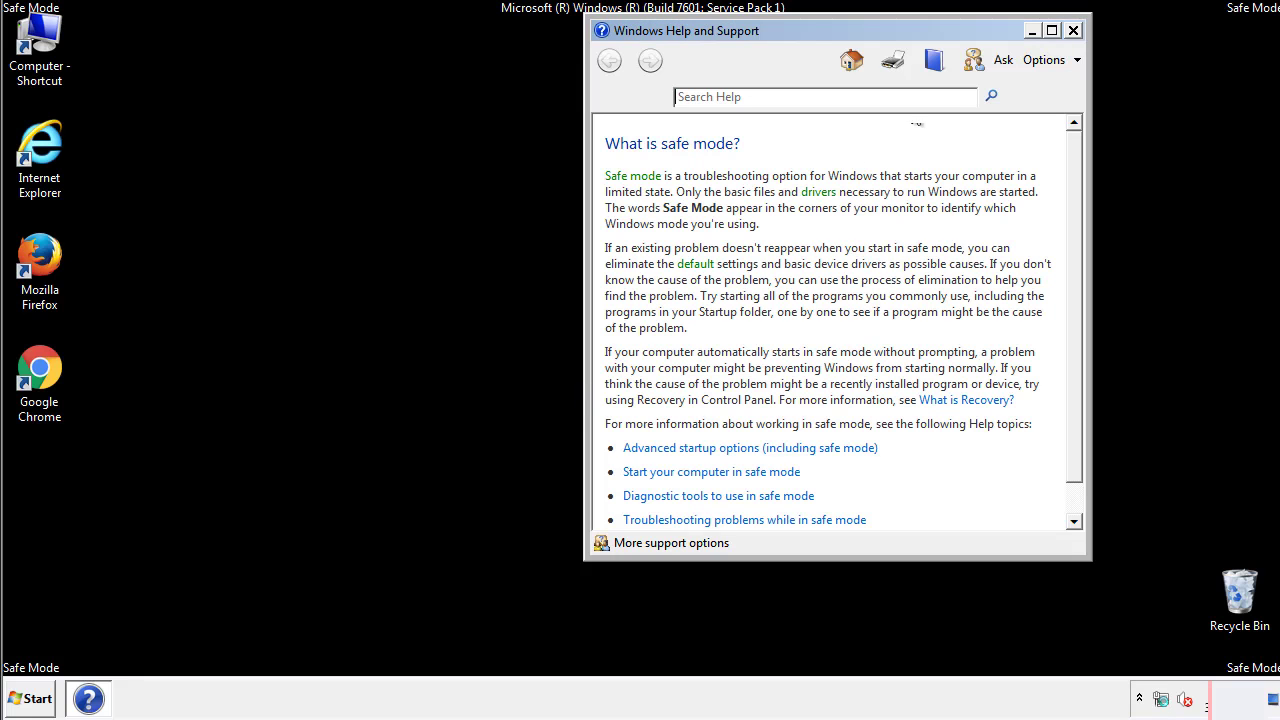
Dismiss the safe-mode help and go to Control Panel from the Start menu
{"action": "left_click", "coordinate": [1072, 30]}
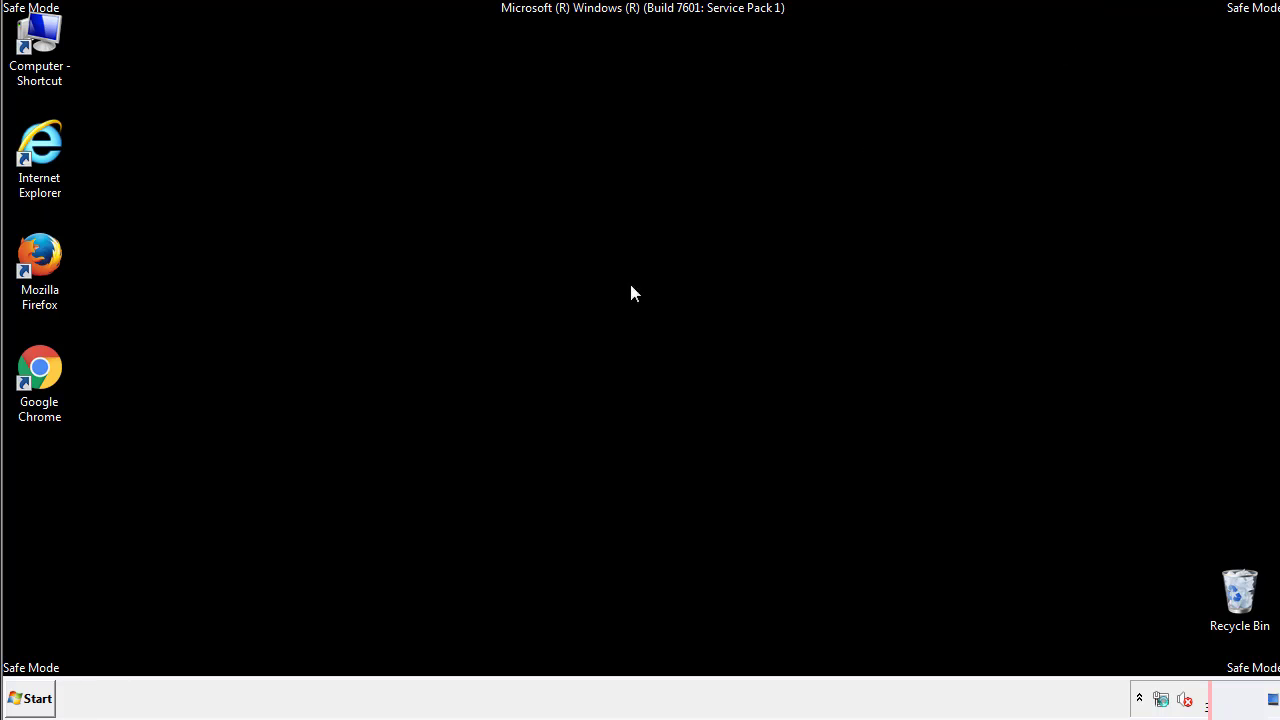
{"action": "left_click", "coordinate": [30, 698]}
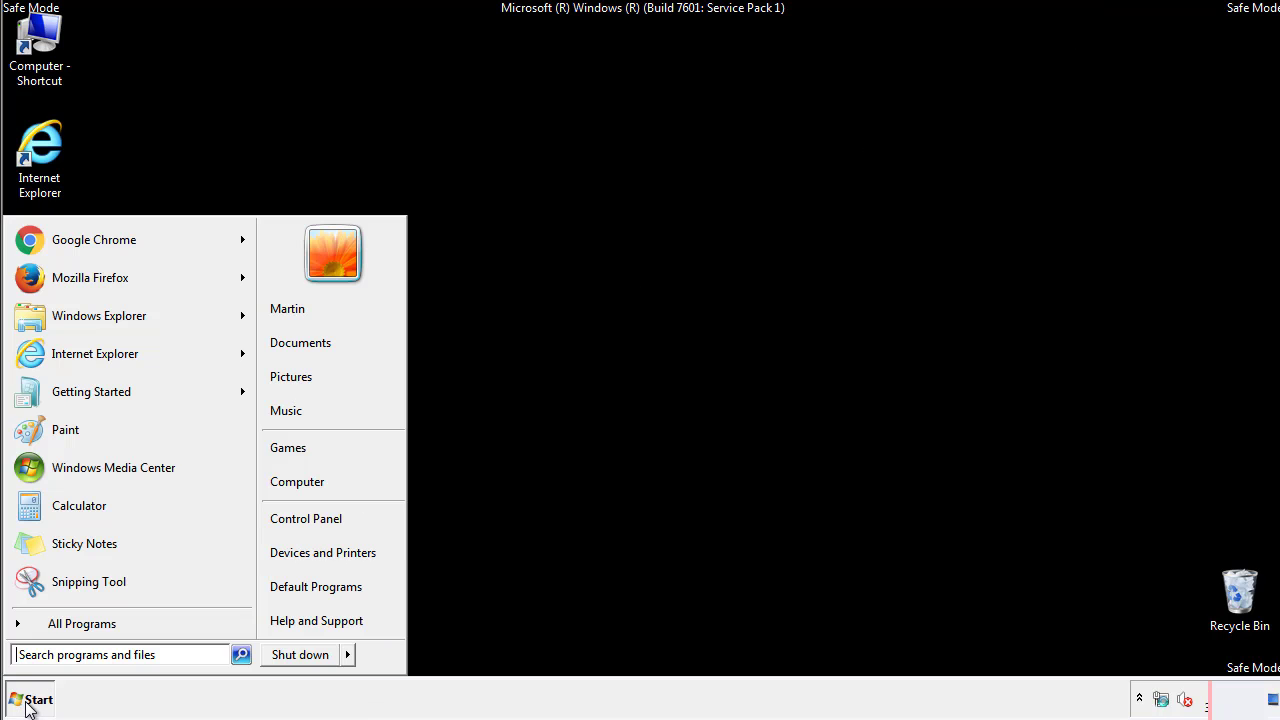
{"action": "left_click", "coordinate": [30, 698]}
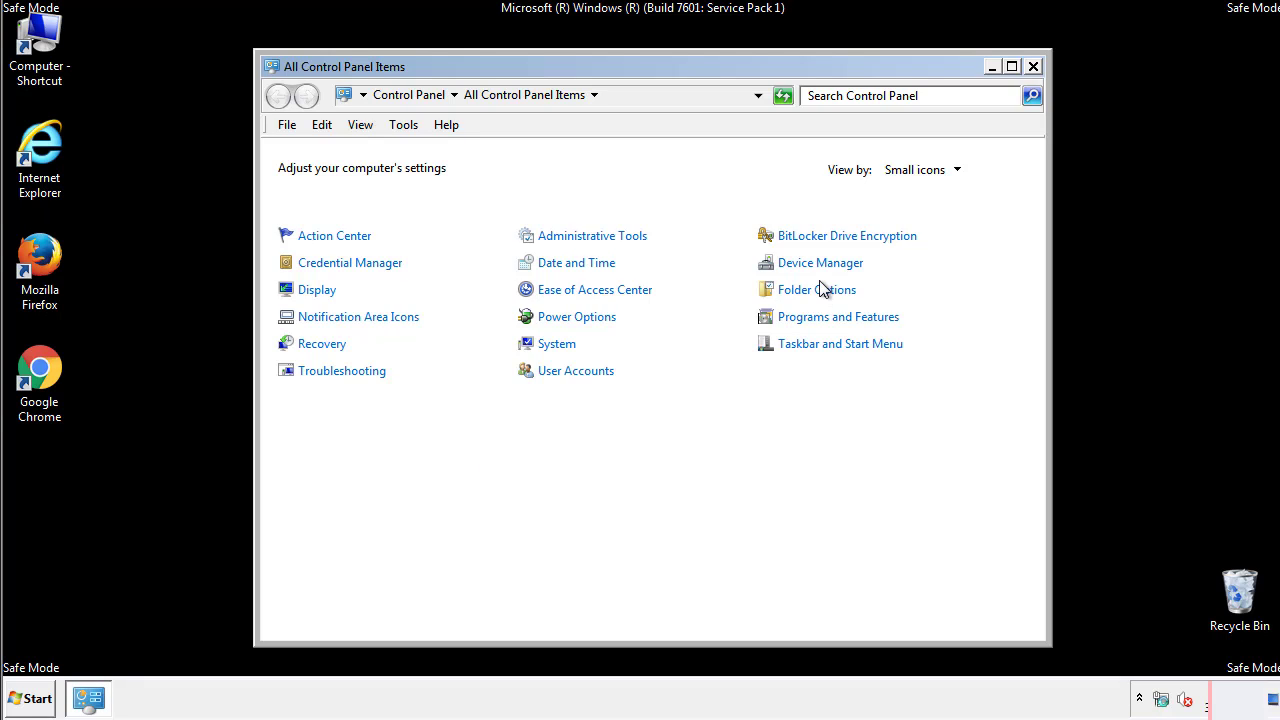
Review Folder Options from Control Panel and close the dialog
{"action": "left_click", "coordinate": [816, 288]}
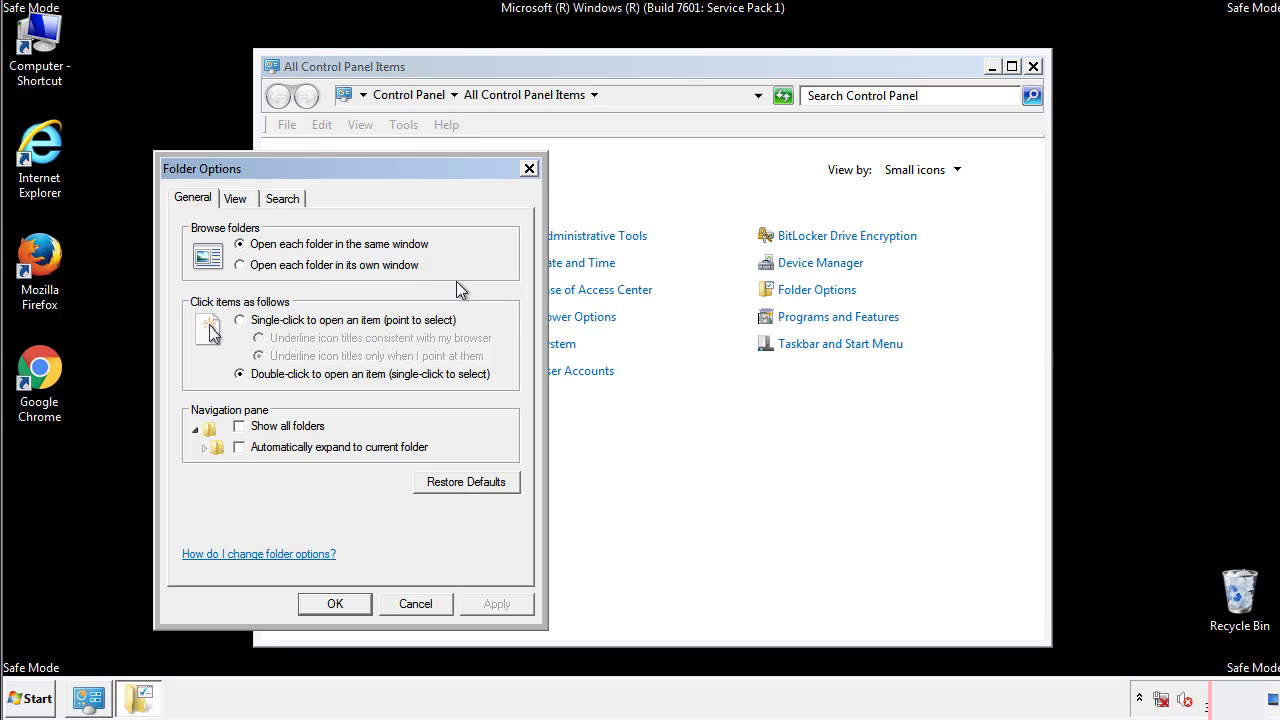
{"action": "left_click", "coordinate": [236, 198]}
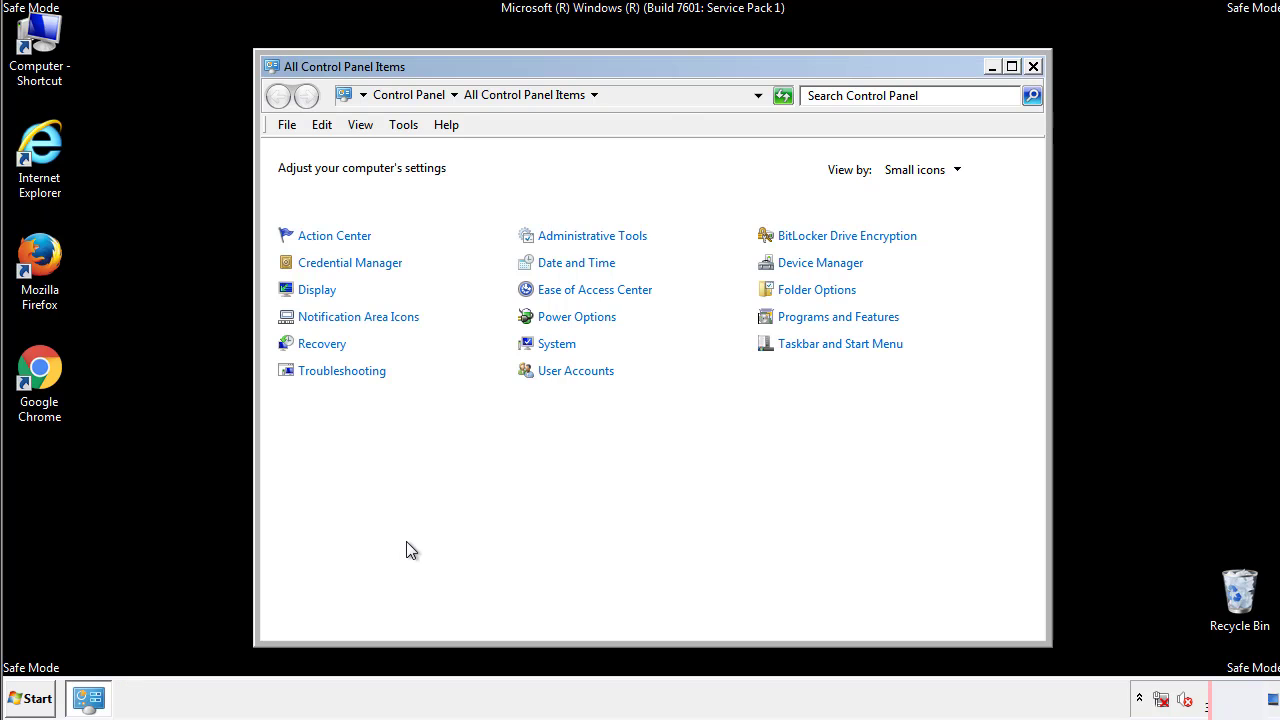
{"action": "left_click", "coordinate": [1032, 66]}
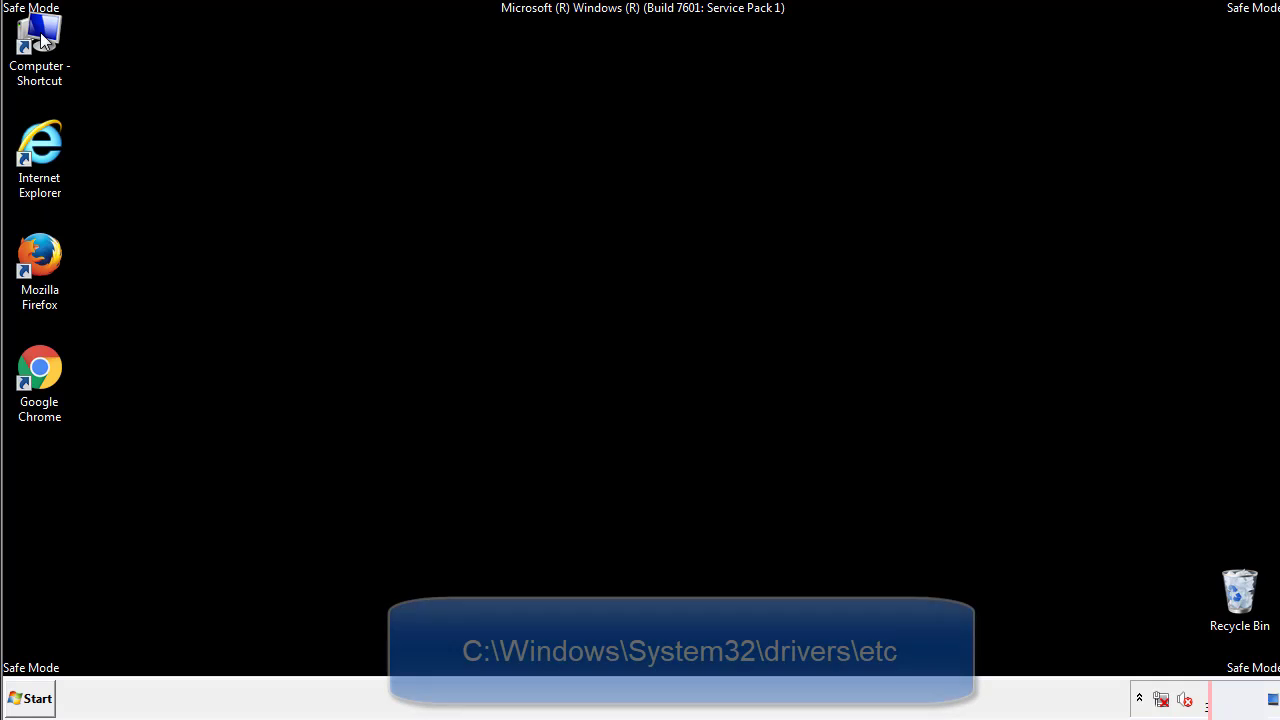
Browse from local disk C through Windows into the System32 drivers folder
{"action": "double_click", "coordinate": [40, 44]}
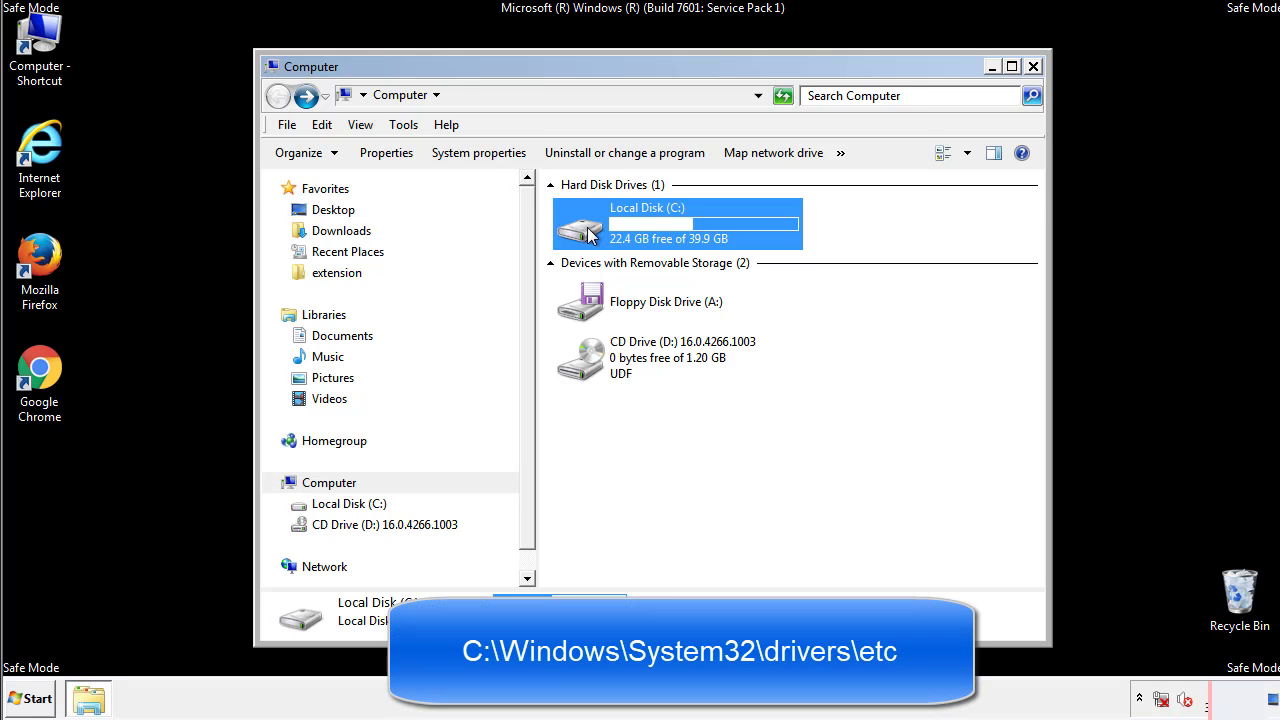
{"action": "double_click", "coordinate": [676, 224]}
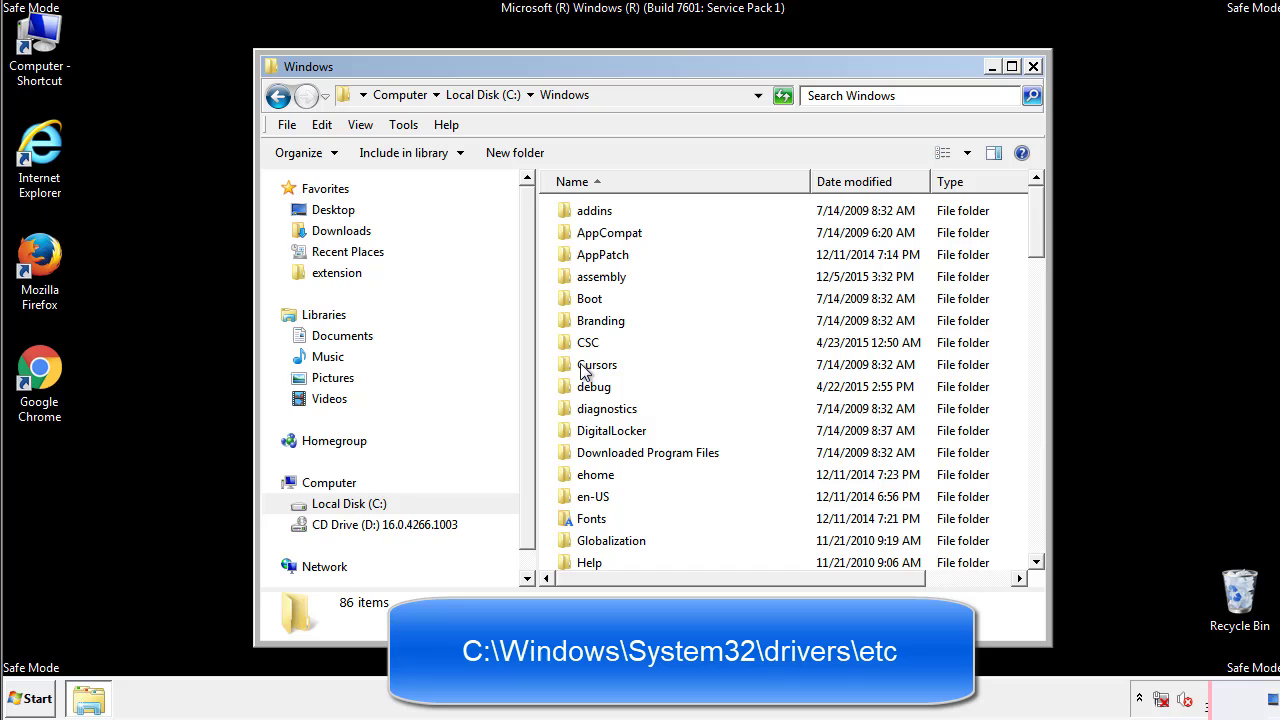
{"action": "scroll", "scroll_direction": "down", "scroll_amount": 3}
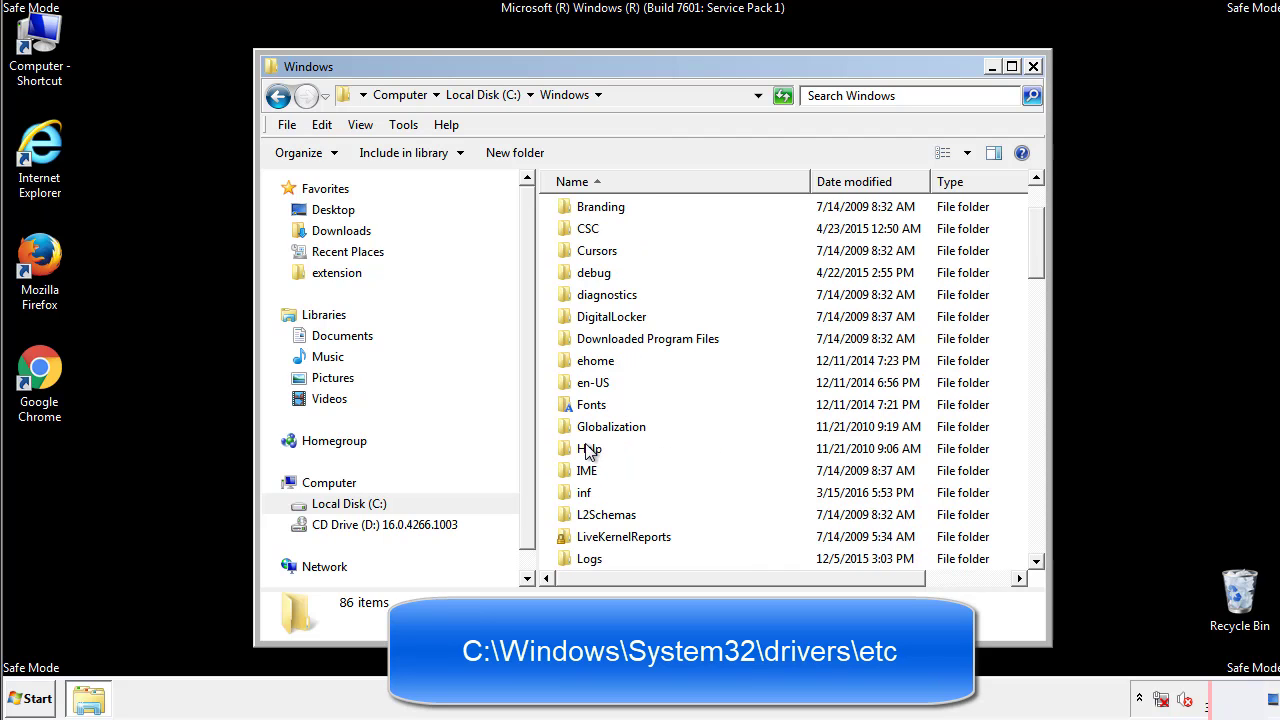
{"action": "scroll", "scroll_direction": "down", "scroll_amount": 3}
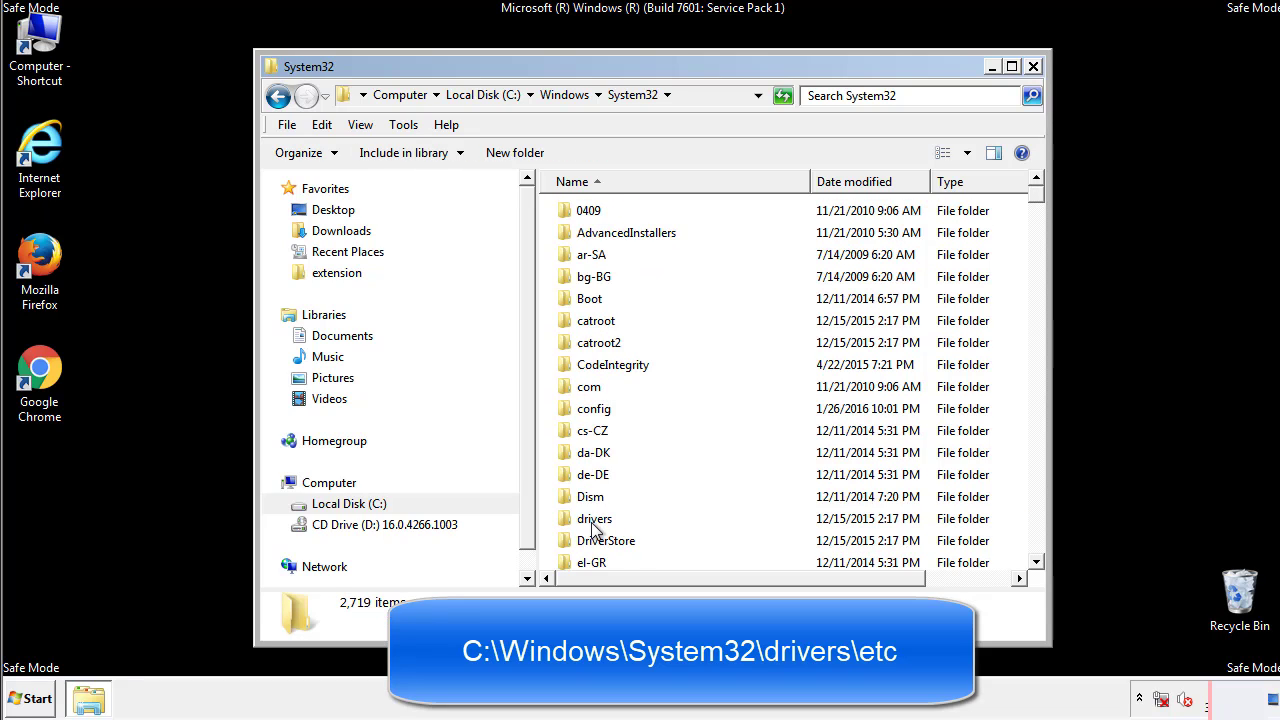
{"action": "double_click", "coordinate": [594, 518]}
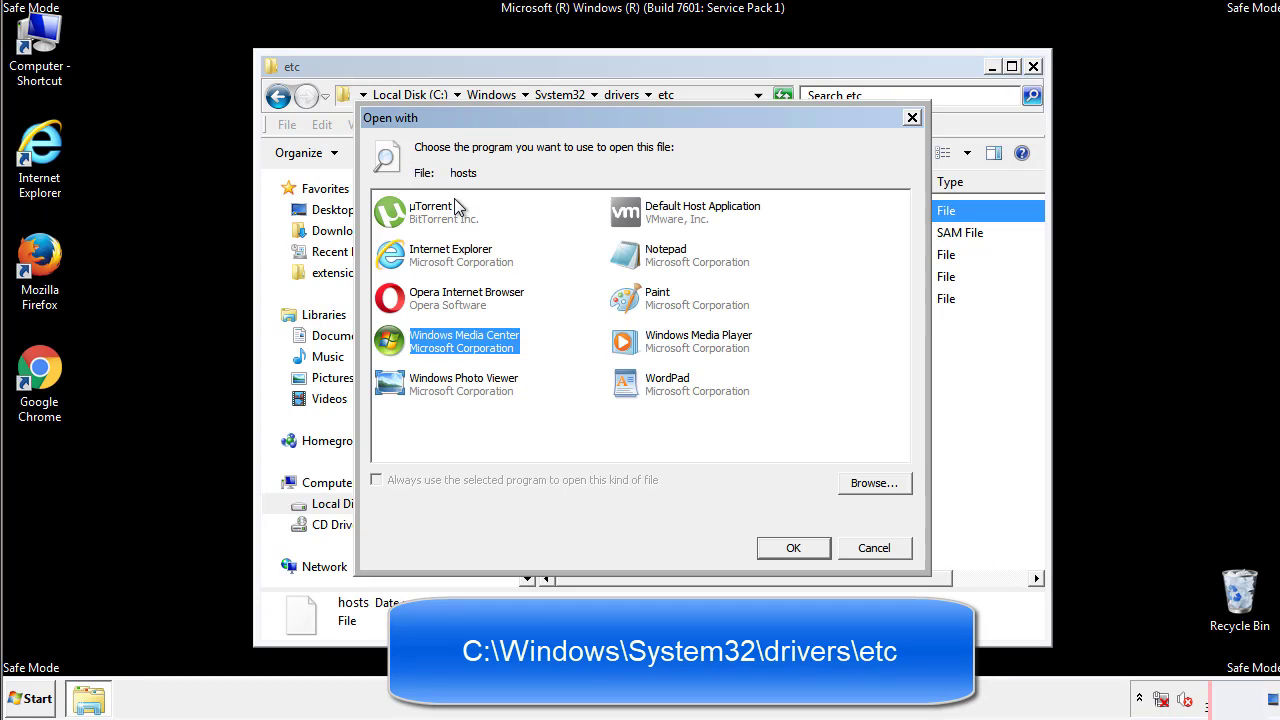
{"action": "mouse_move", "coordinate": [648, 262]}
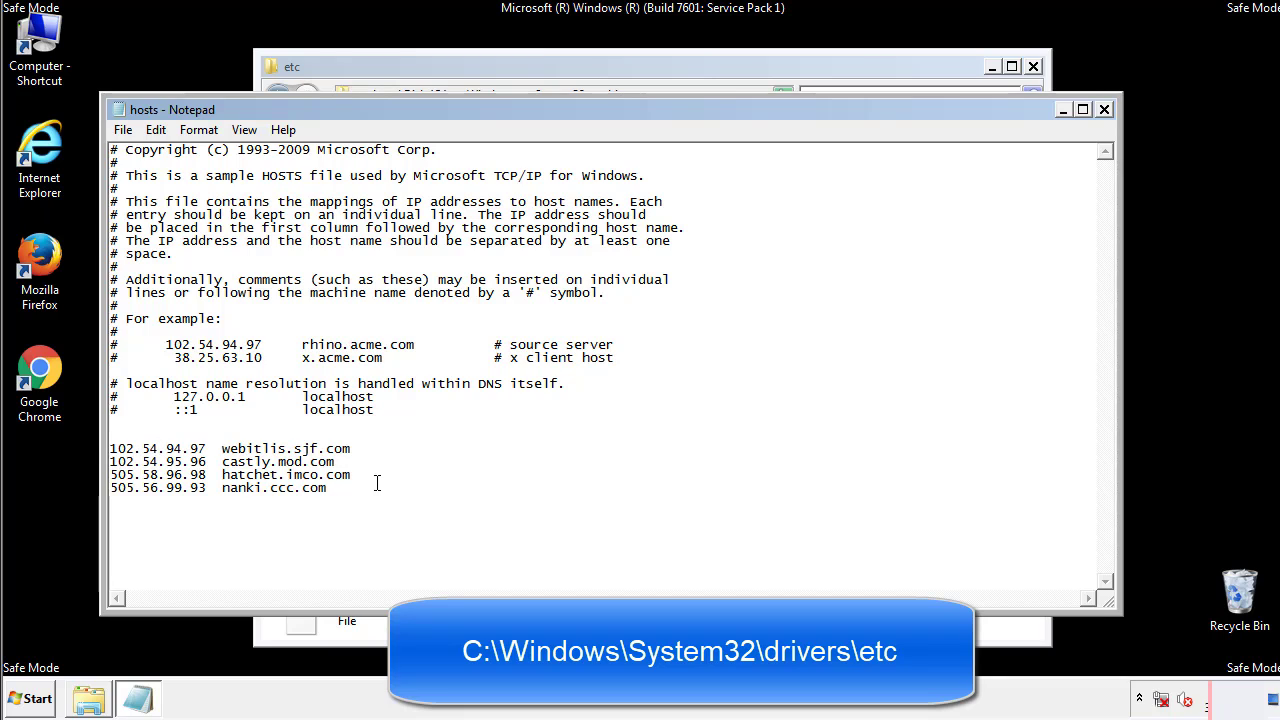
Delete the four added redirect lines from the hosts file and close it
{"action": "left_click_drag", "start_coordinate": [112, 448], "coordinate": [352, 492]}
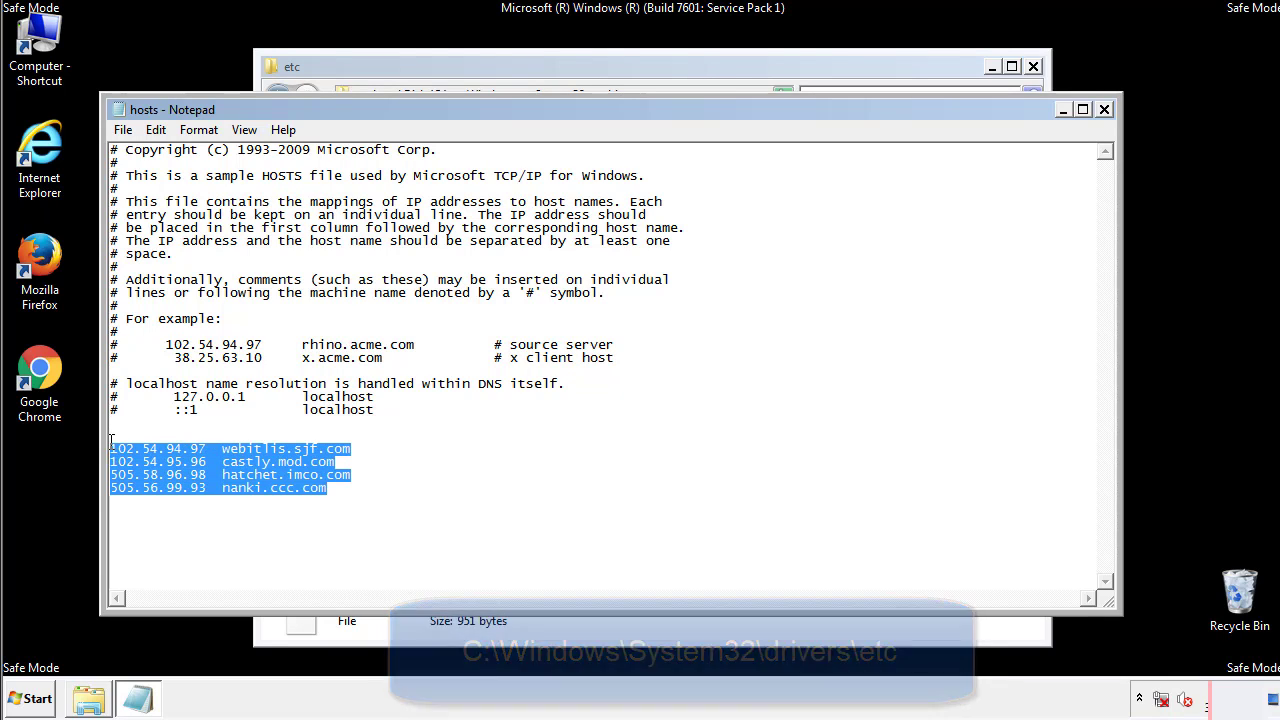
{"action": "key", "text": "Delete"}
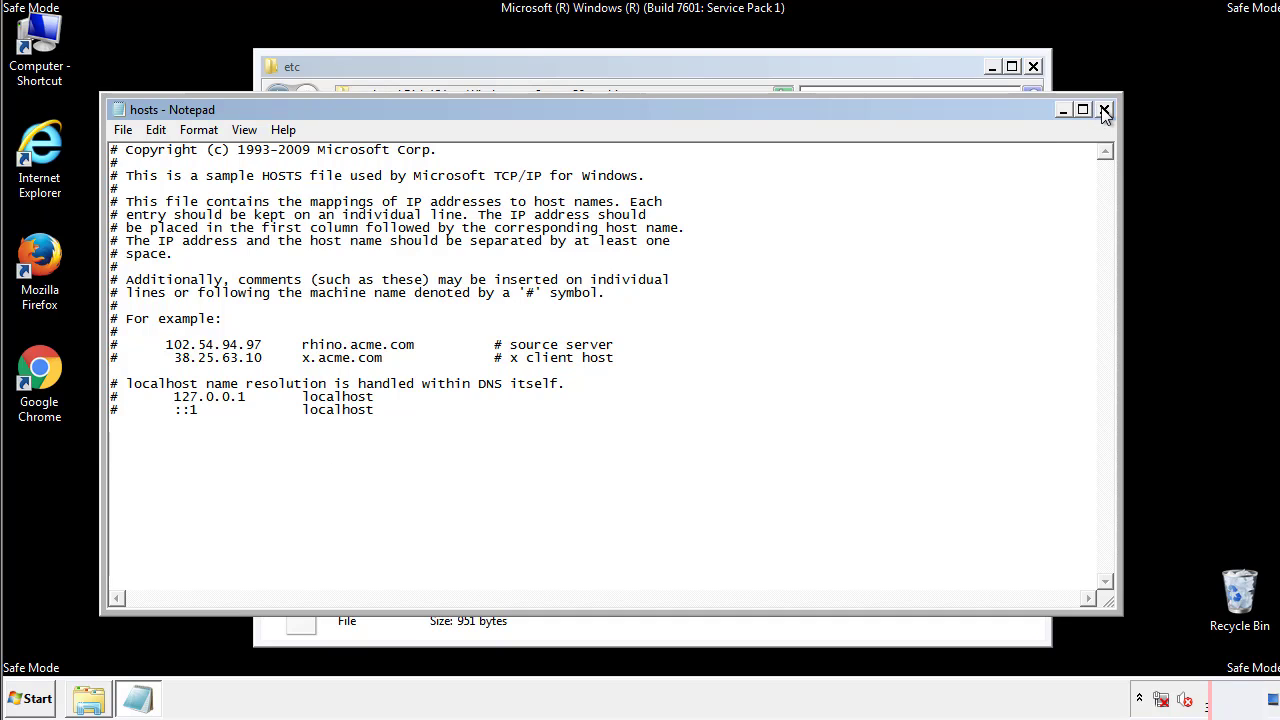
{"action": "left_click", "coordinate": [1104, 108]}
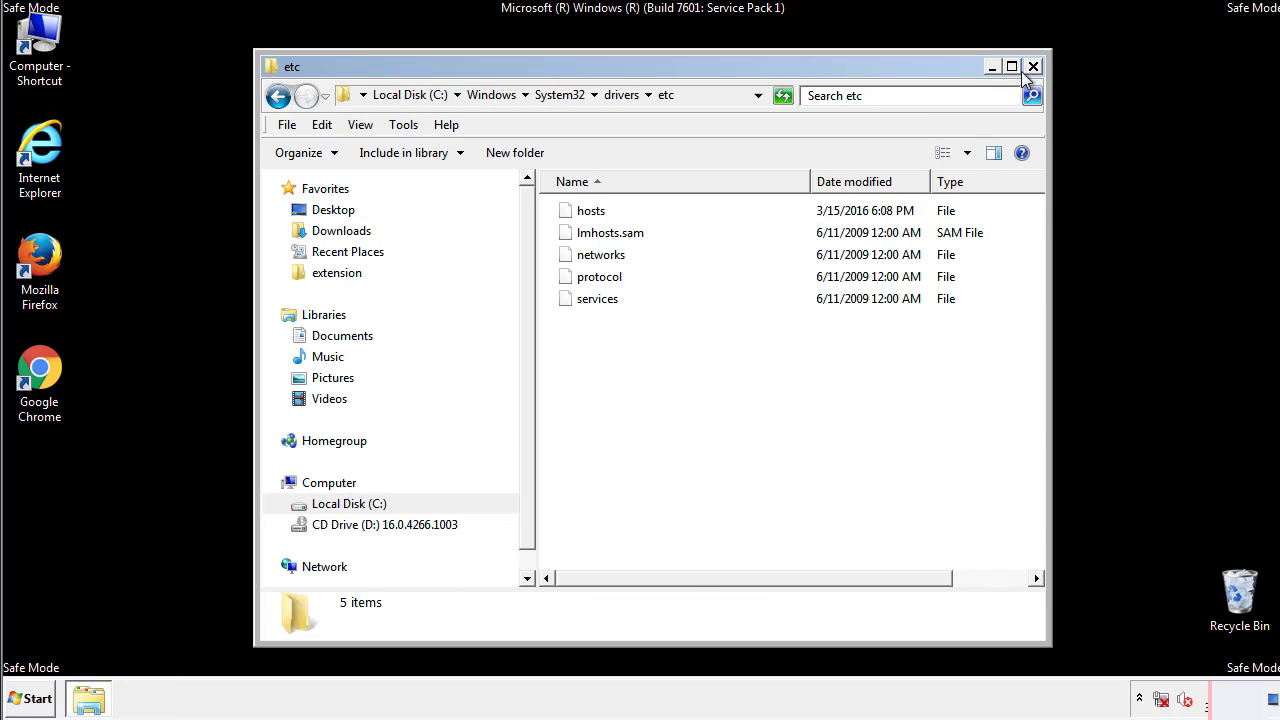
Close the etc folder and select the suspicious shortcuts in the Startup folder
{"action": "left_click", "coordinate": [1032, 66]}
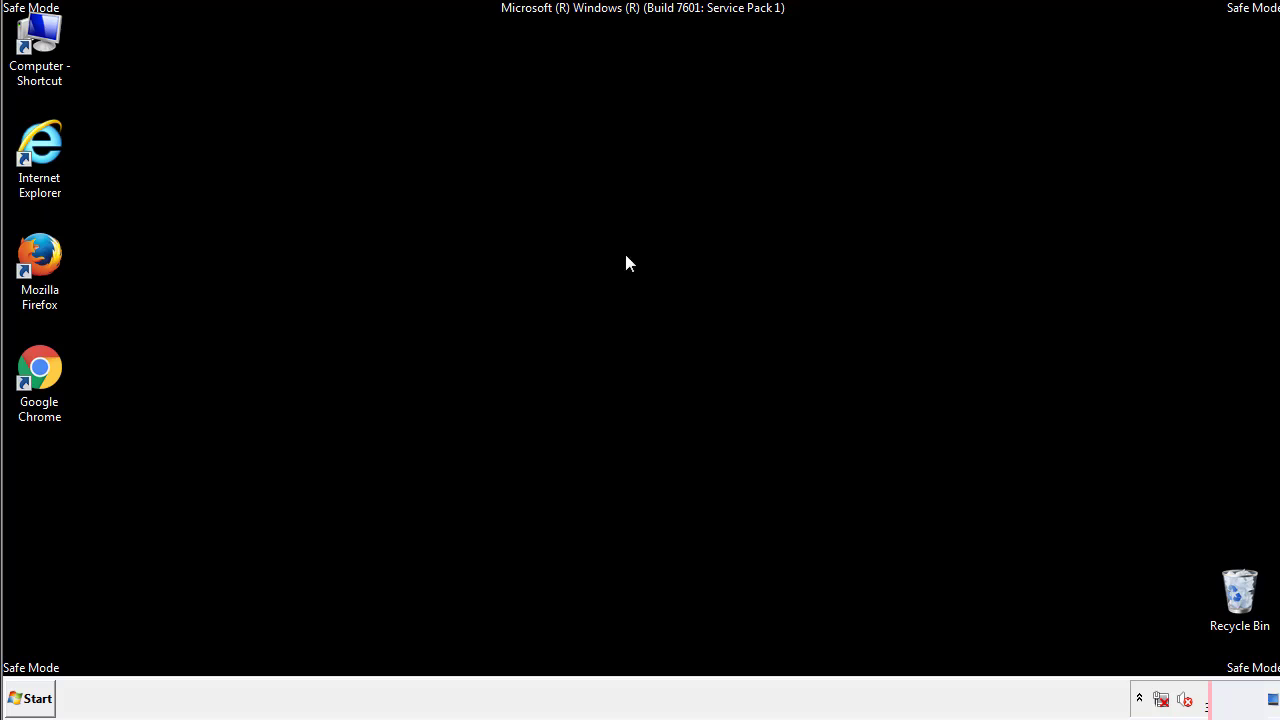
{"action": "left_click", "coordinate": [28, 698]}
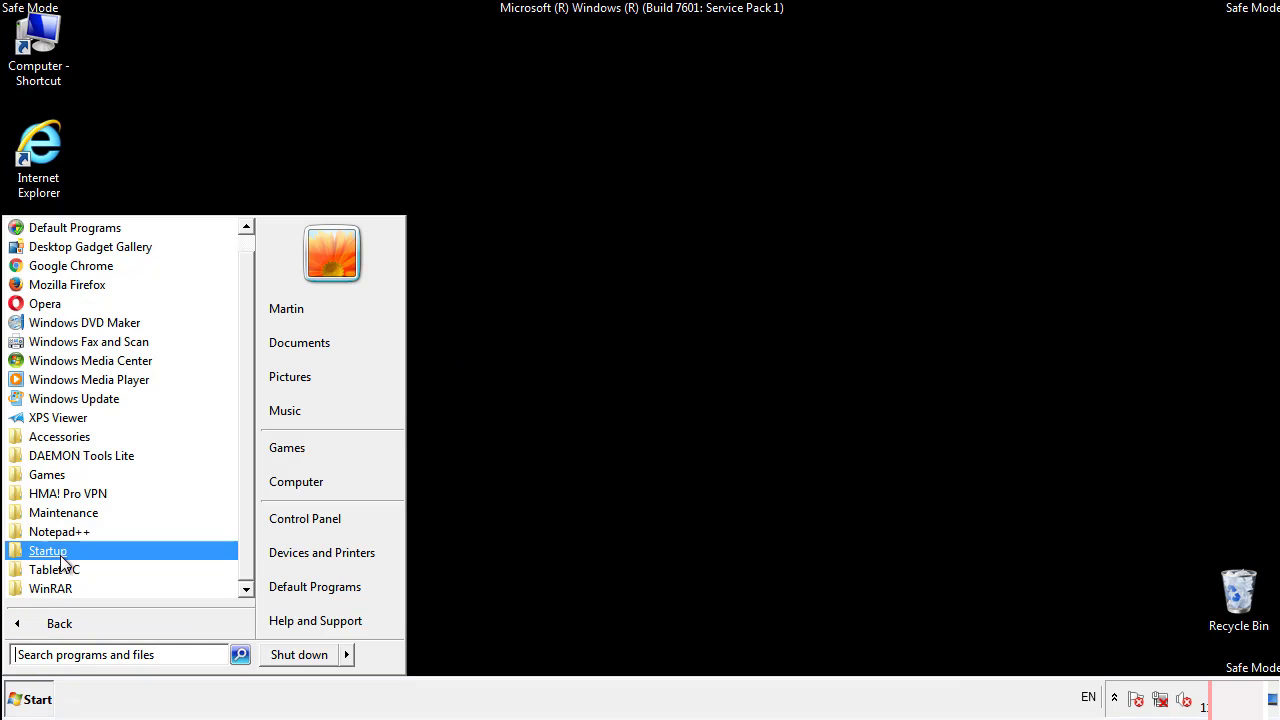
{"action": "right_click", "coordinate": [48, 550]}
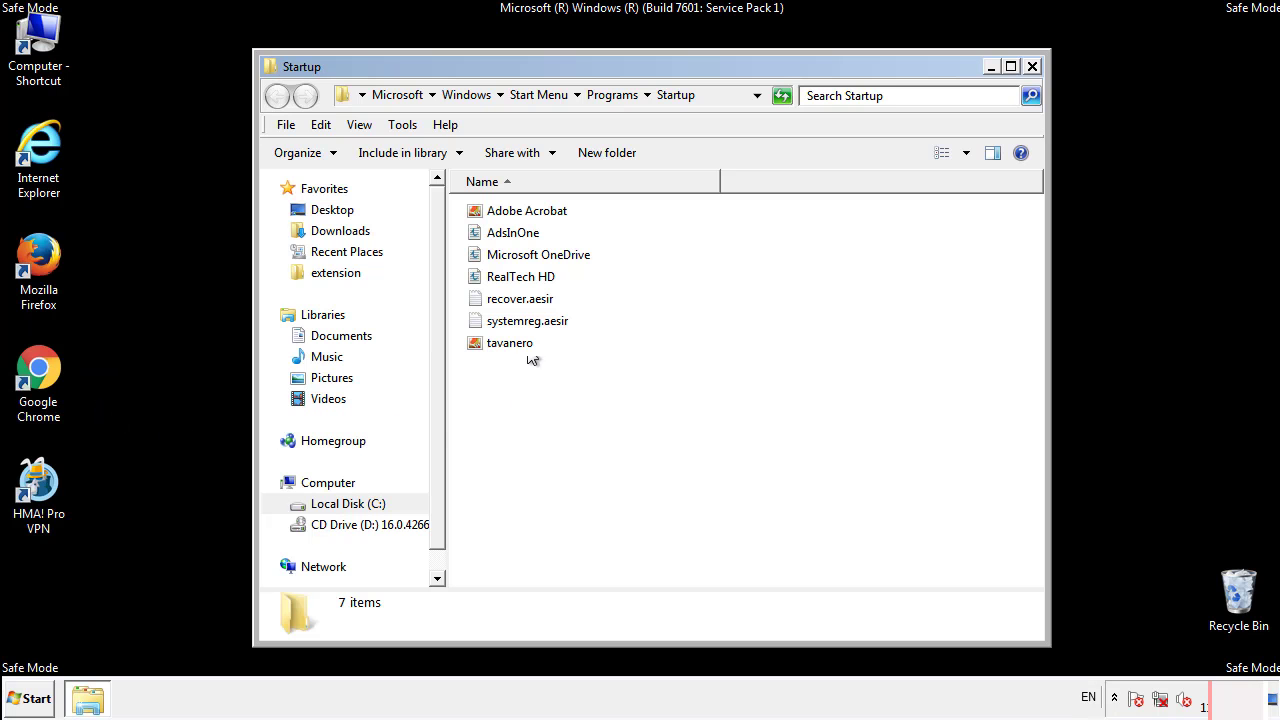
{"action": "left_click", "coordinate": [512, 232]}
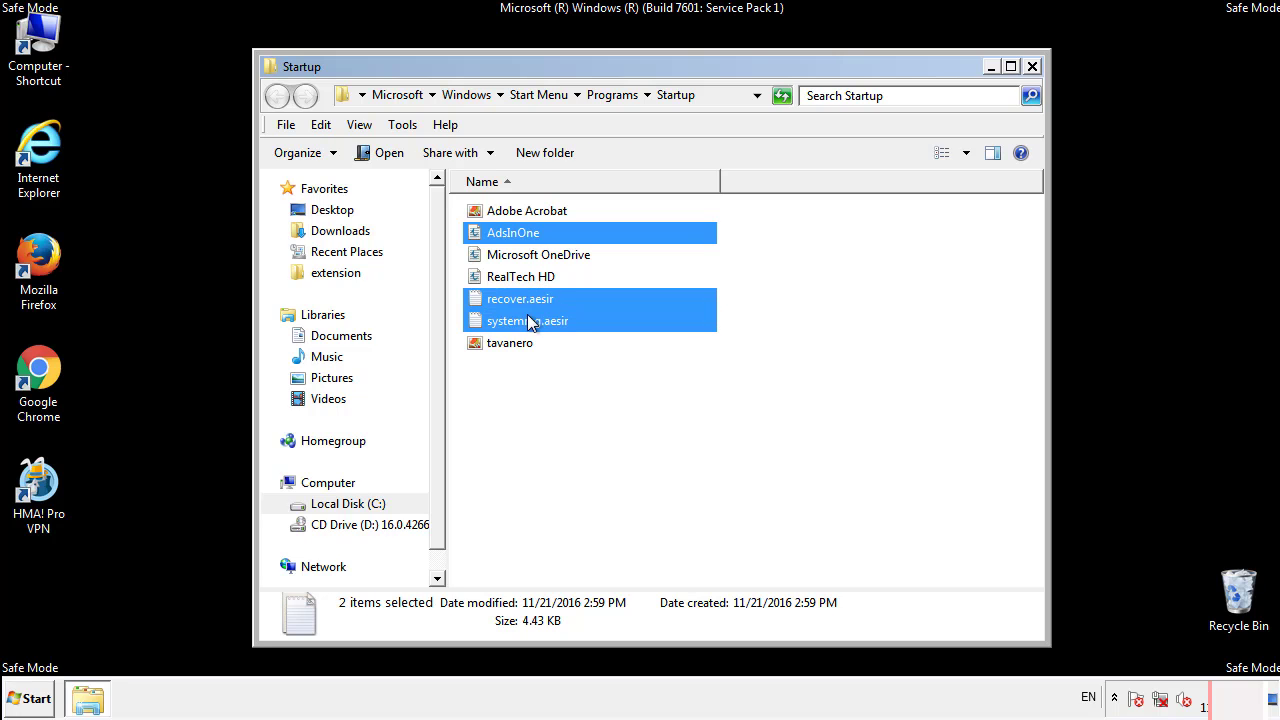
Delete AddInOne, recover.aesir, systemreg.aesir and tavanero, then close the Startup folder
{"action": "right_click", "coordinate": [510, 342]}
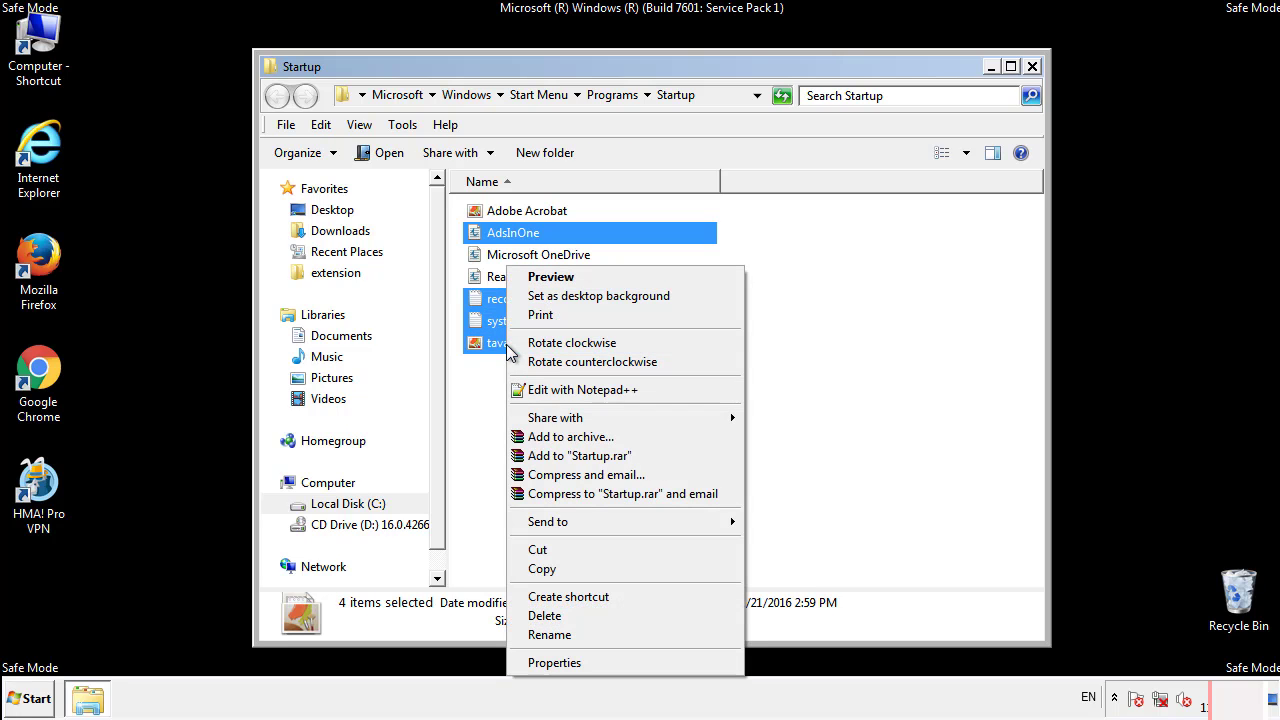
{"action": "left_click", "coordinate": [544, 616]}
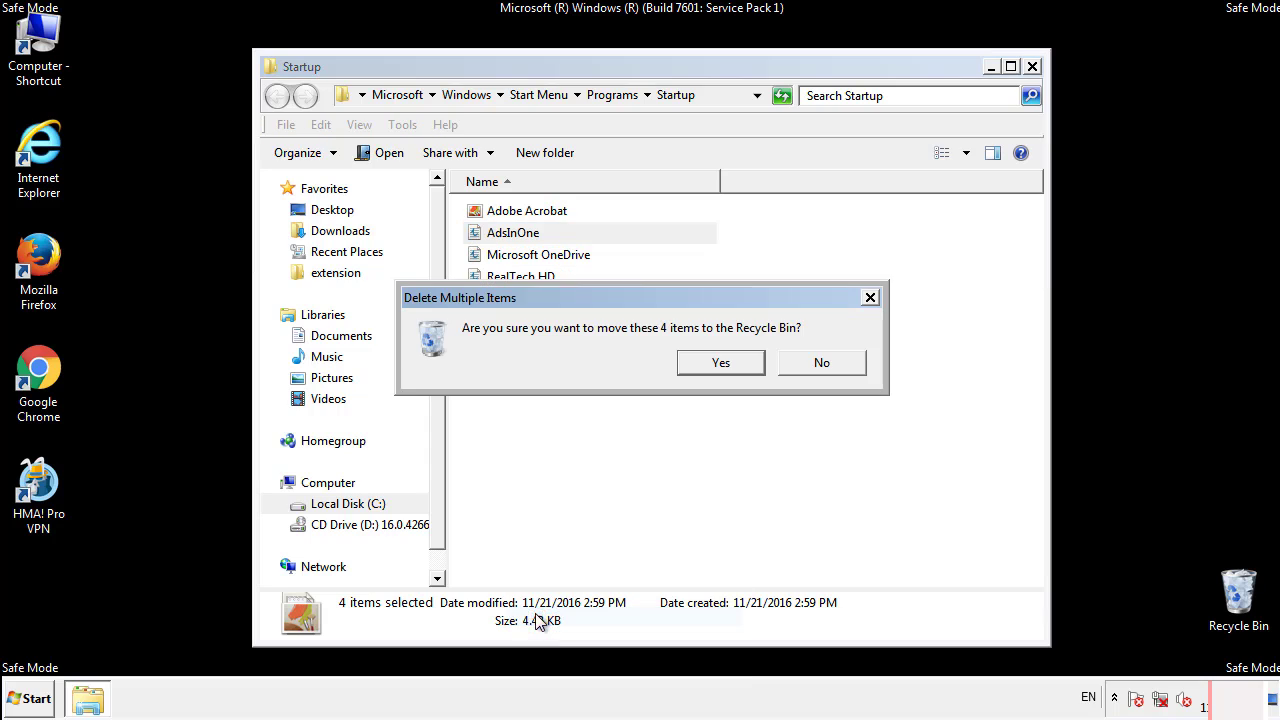
{"action": "left_click", "coordinate": [720, 362]}
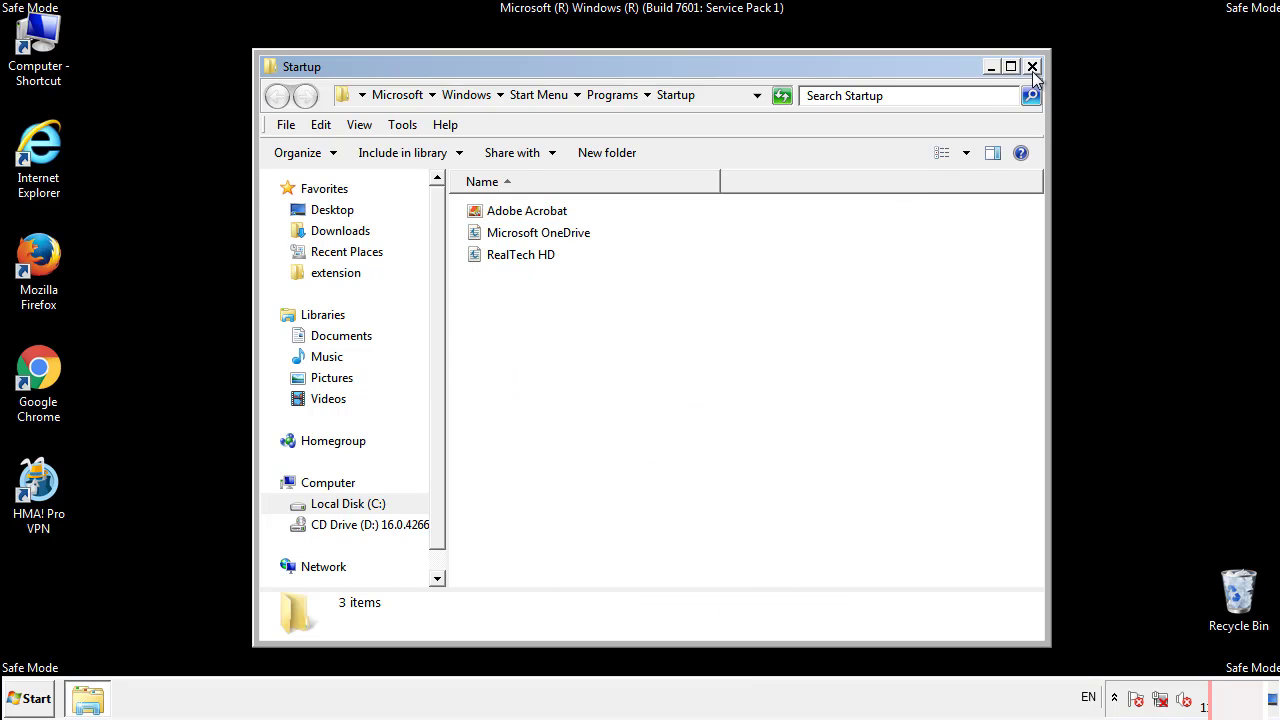
{"action": "left_click", "coordinate": [1032, 68]}
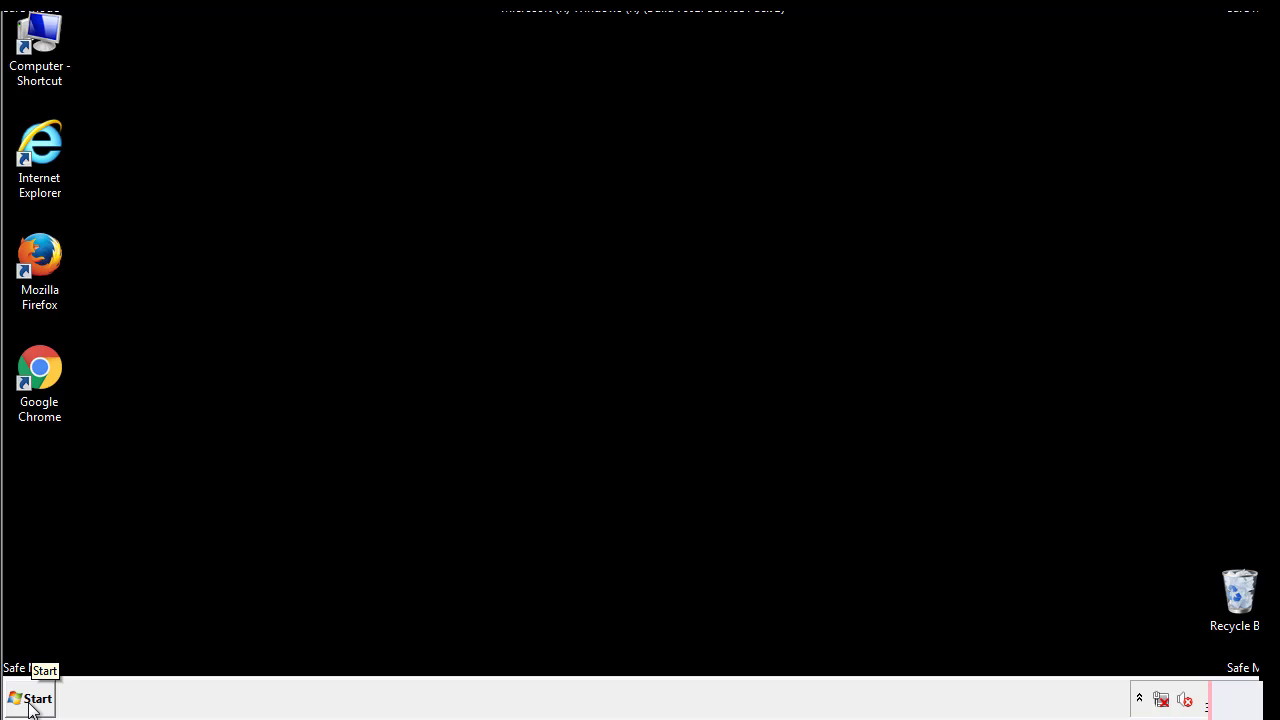
Launch regedit and expand HKEY_LOCAL_MACHINE\SOFTWARE\Microsoft
{"action": "left_click", "coordinate": [30, 698]}
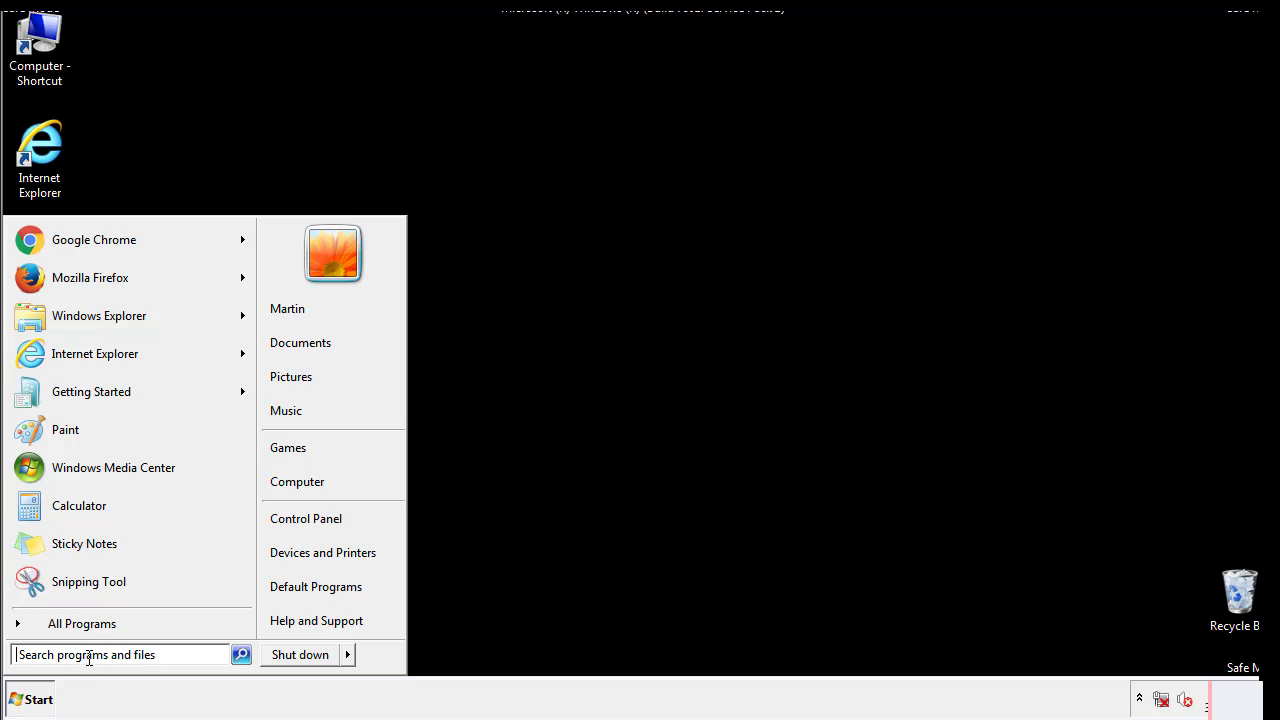
{"action": "type", "text": "reged"}
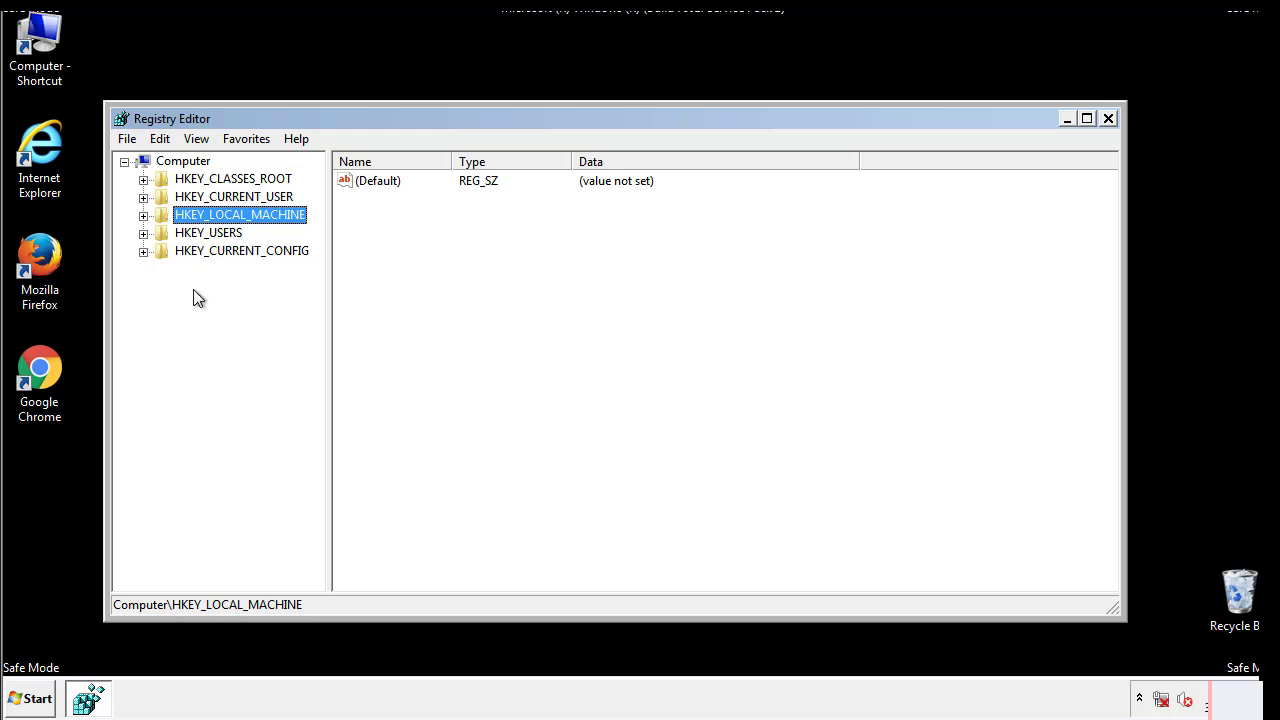
{"action": "left_click", "coordinate": [144, 214]}
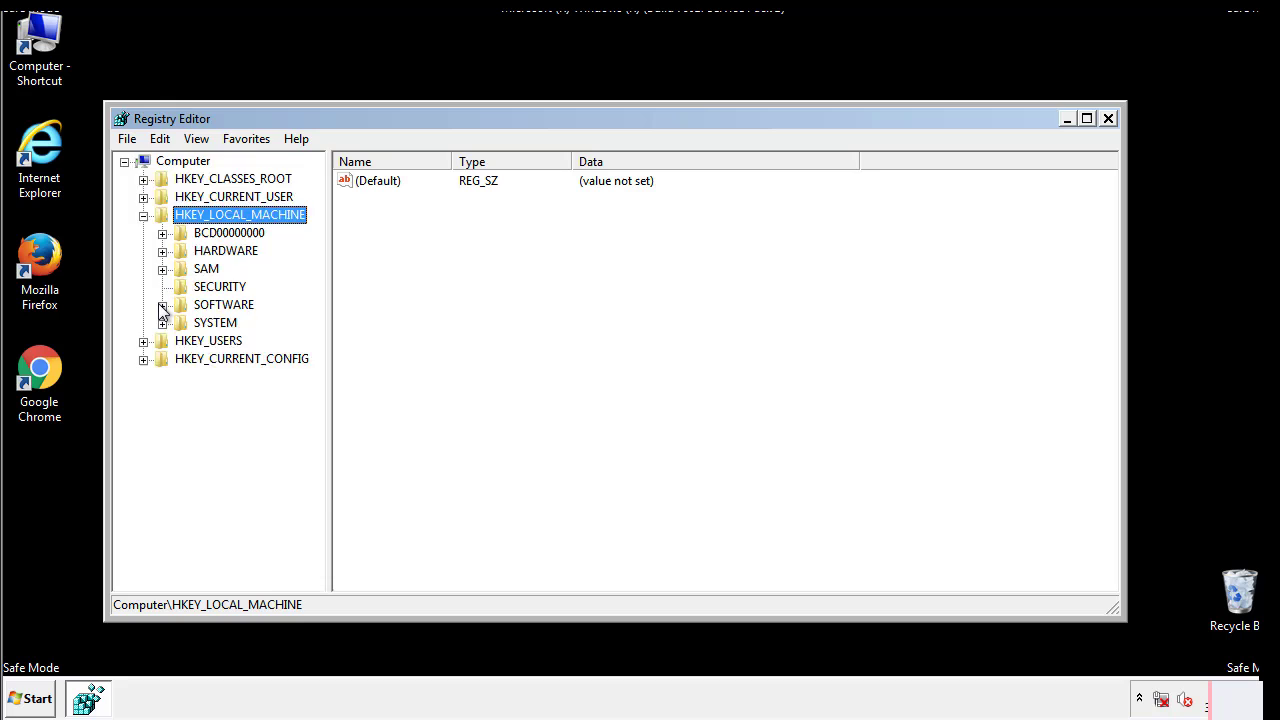
{"action": "left_click", "coordinate": [164, 304]}
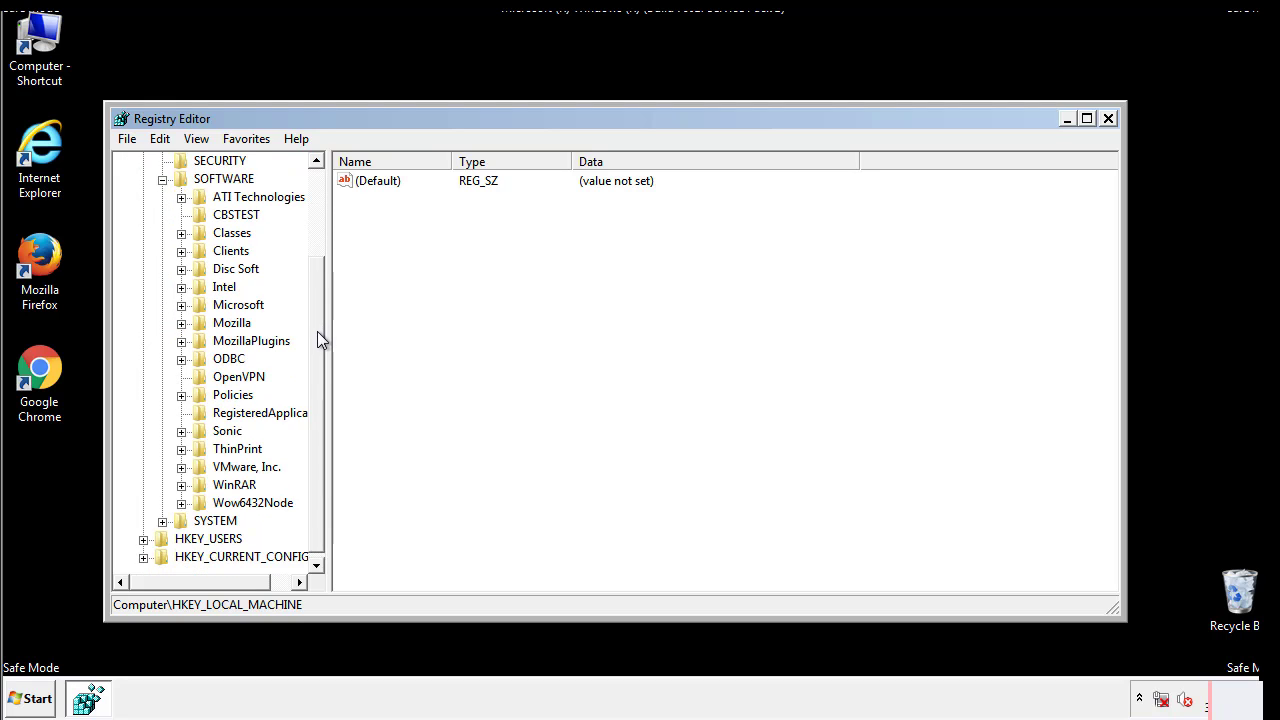
{"action": "mouse_move", "coordinate": [184, 312]}
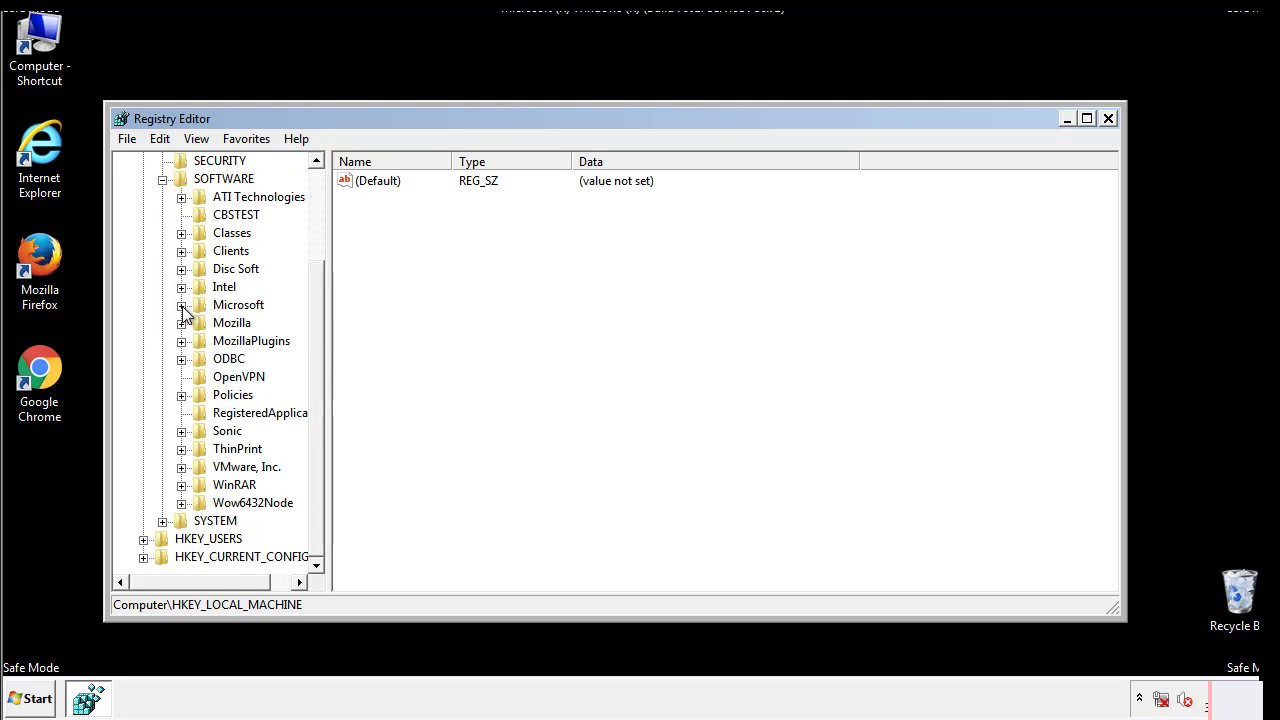
{"action": "left_click", "coordinate": [182, 304]}
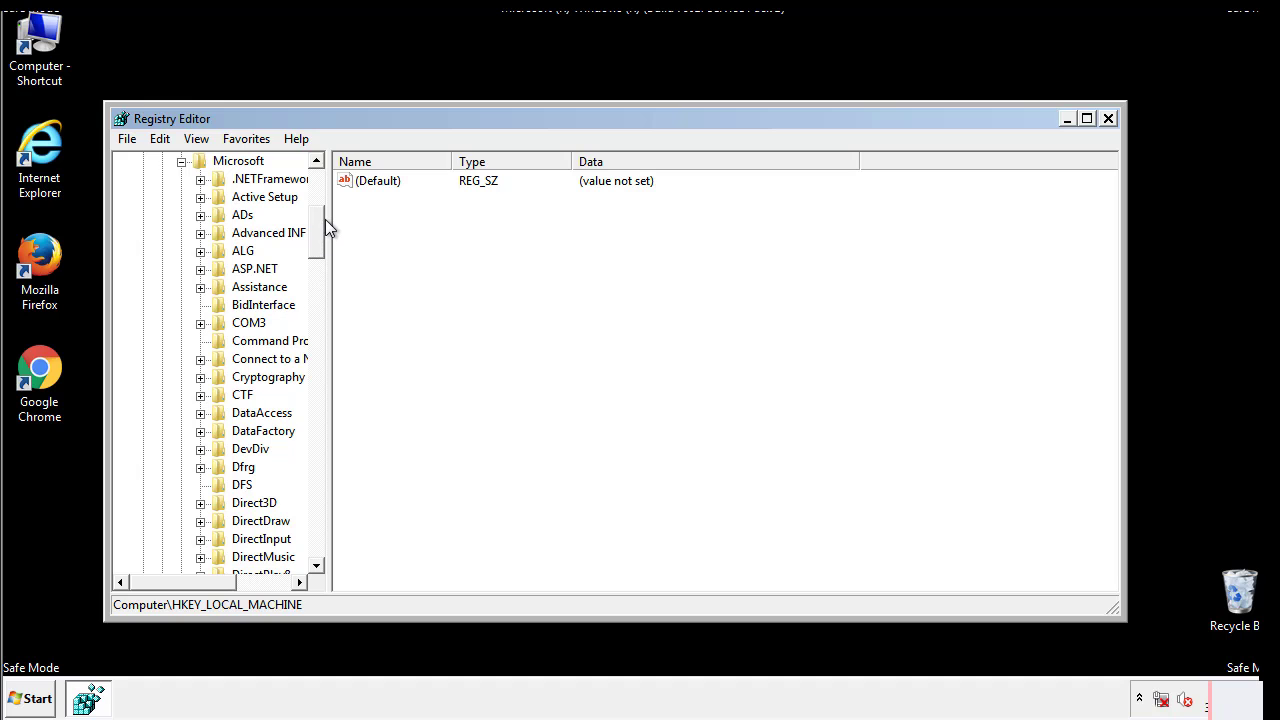
{"action": "scroll", "scroll_direction": "down", "scroll_amount": 3}
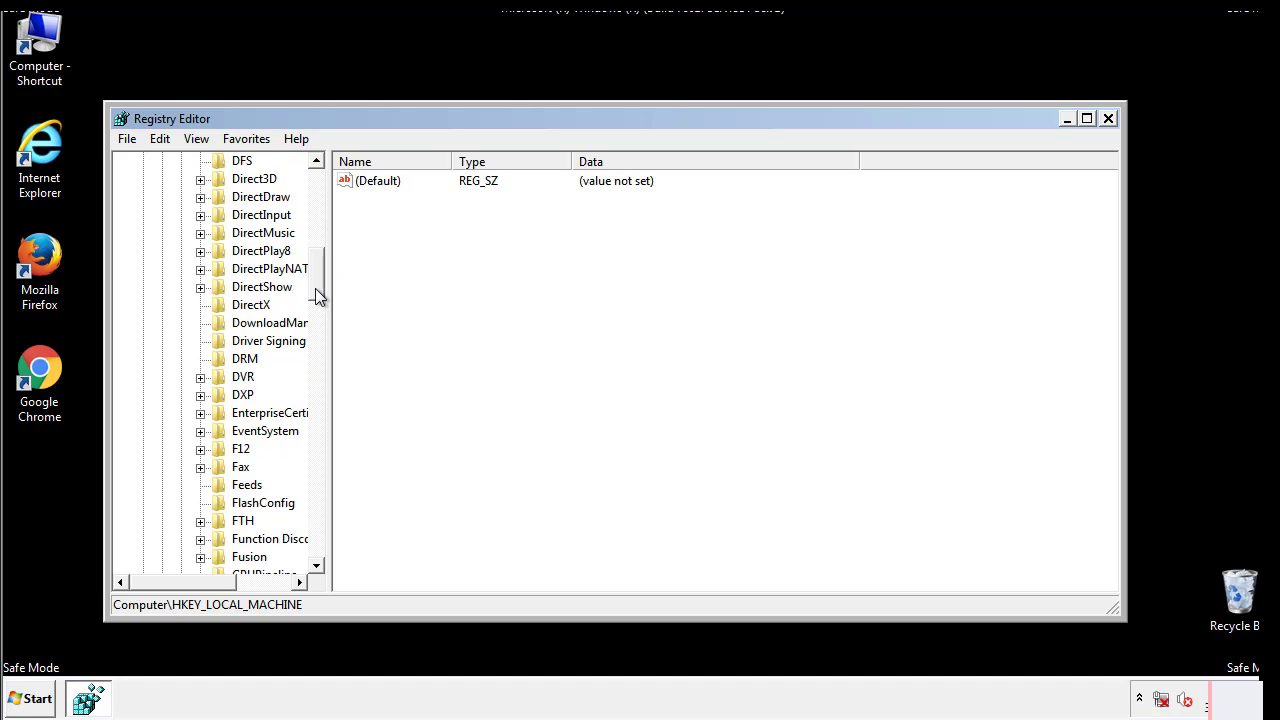
{"action": "scroll", "scroll_direction": "down", "scroll_amount": 3}
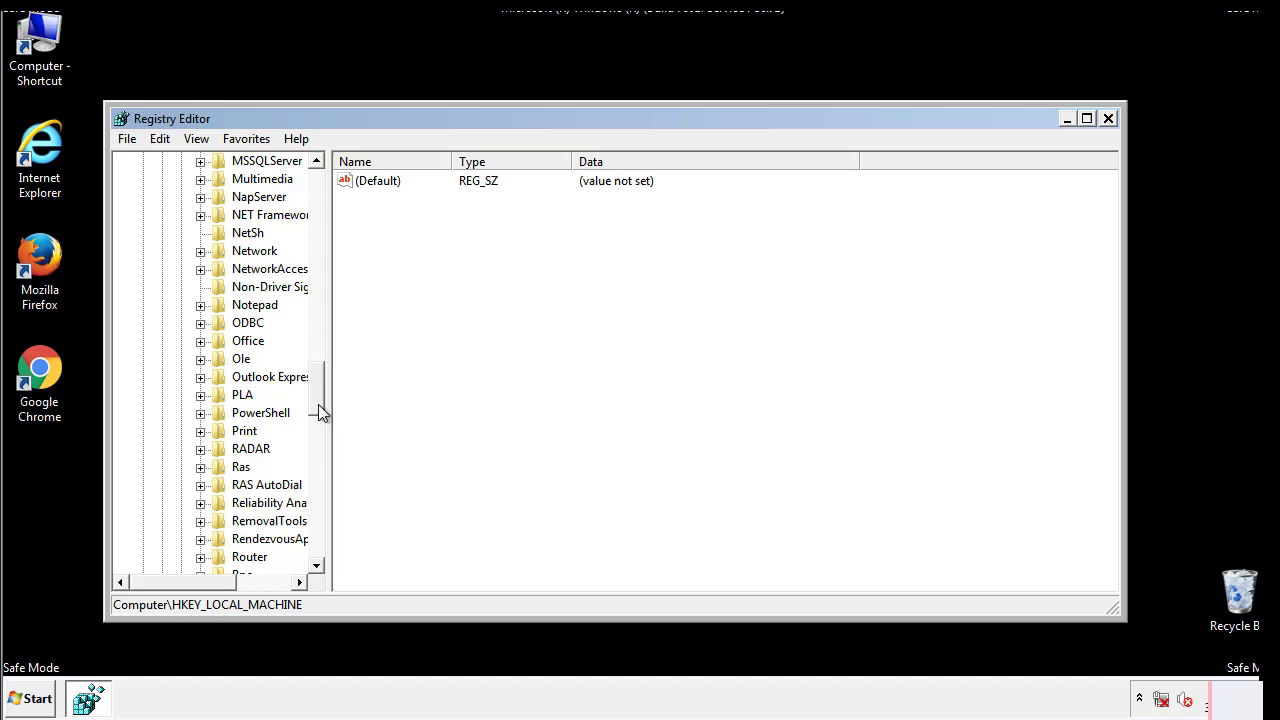
{"action": "scroll", "scroll_direction": "down", "scroll_amount": 3}
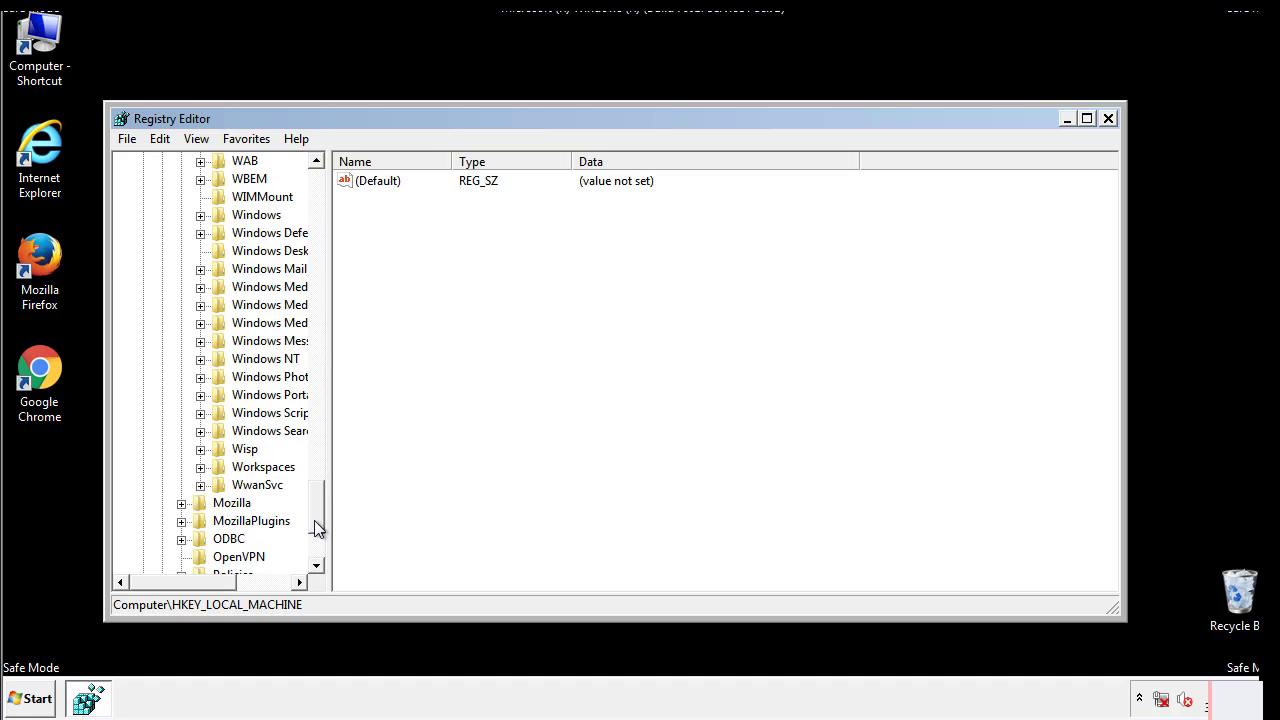
Reach Windows\CurrentVersion\Run and delete the tappi.loc startup value
{"action": "left_click", "coordinate": [200, 304]}
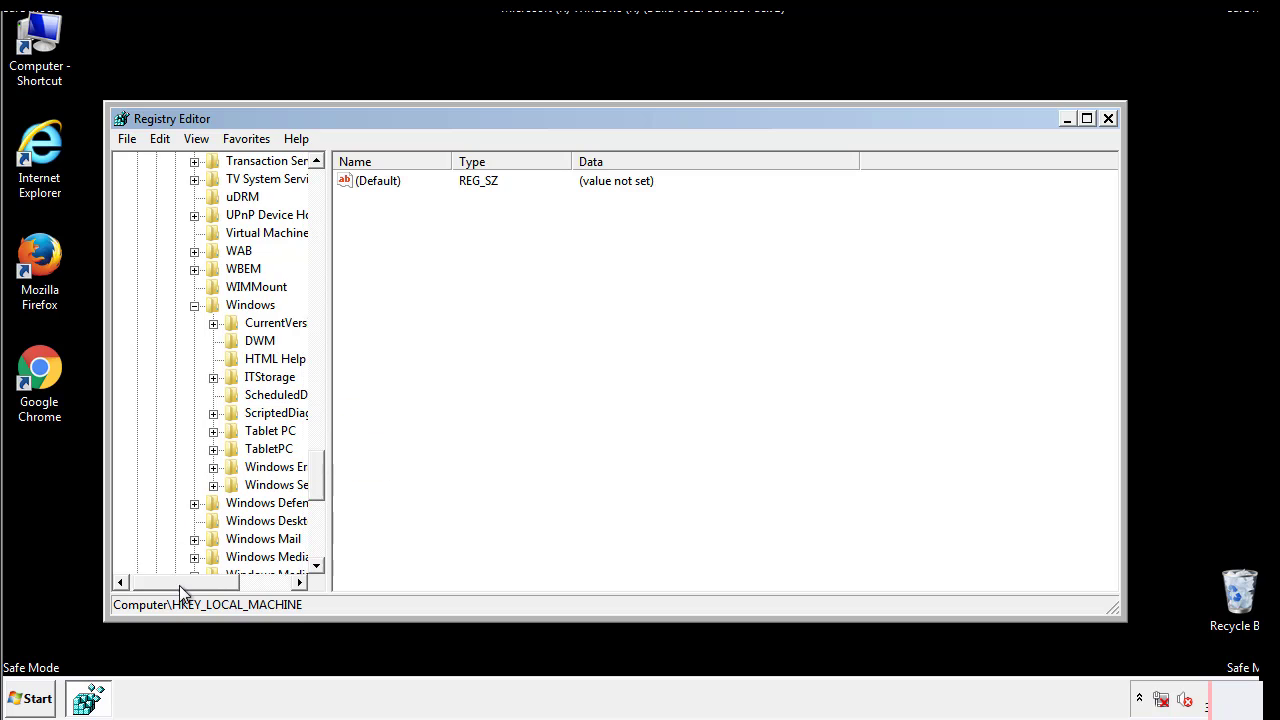
{"action": "left_click", "coordinate": [212, 322]}
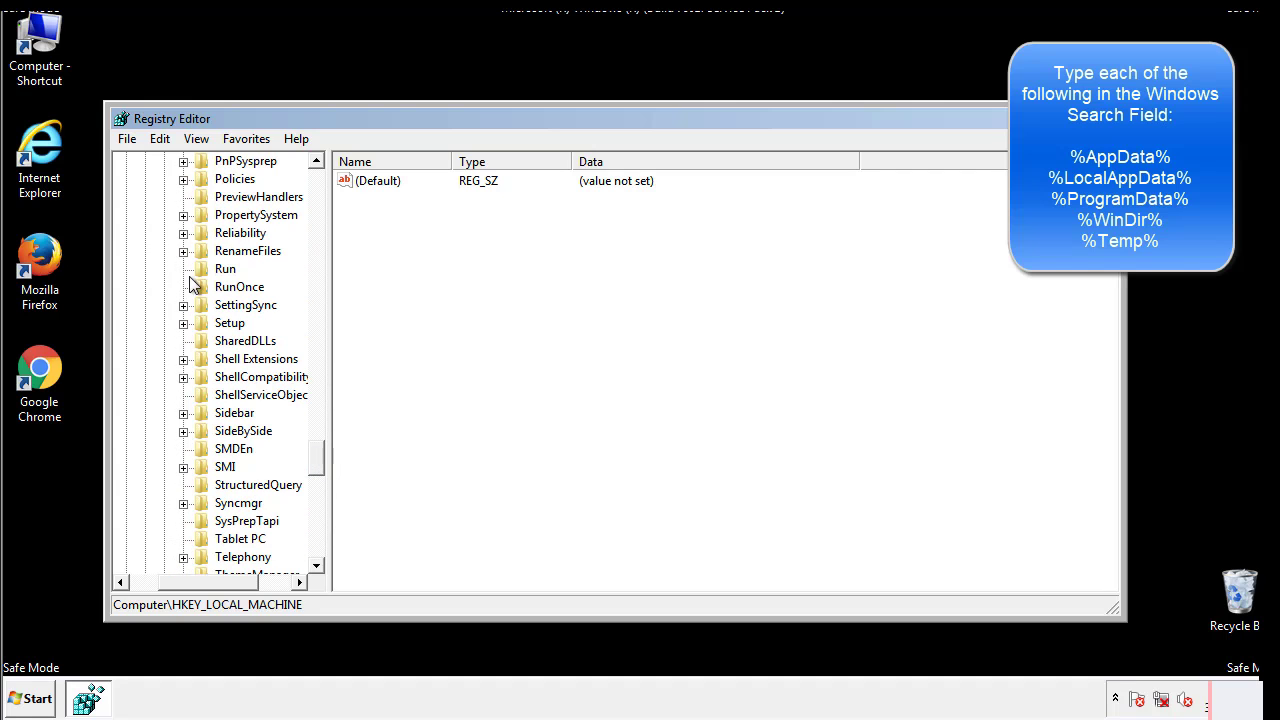
{"action": "left_click", "coordinate": [224, 268]}
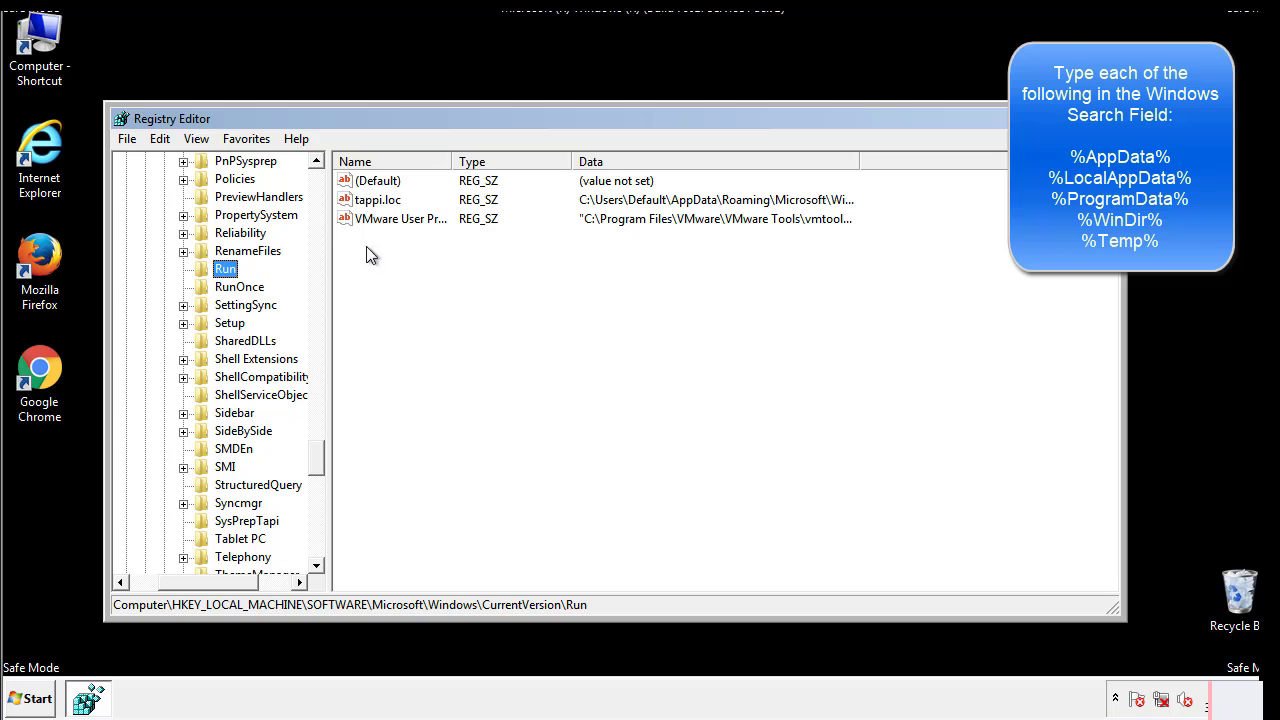
{"action": "mouse_move", "coordinate": [824, 220]}
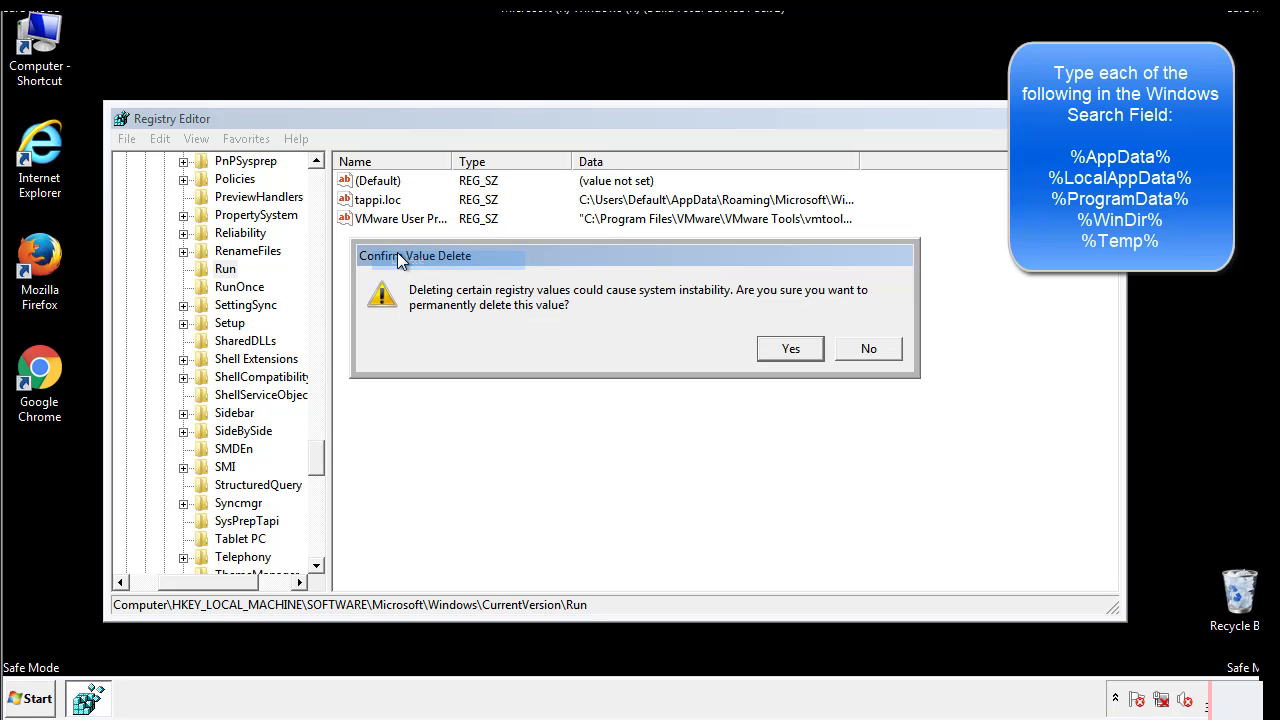
{"action": "left_click", "coordinate": [788, 348]}
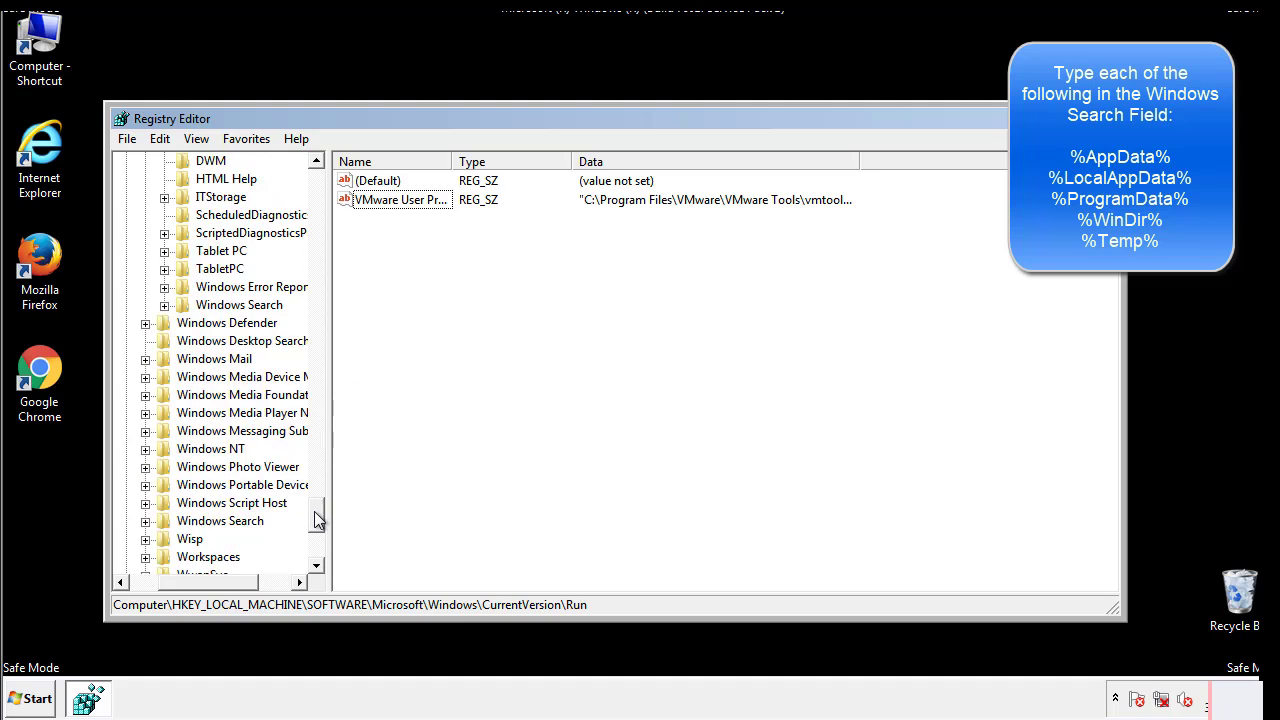
{"action": "scroll", "scroll_direction": "down", "scroll_amount": 3}
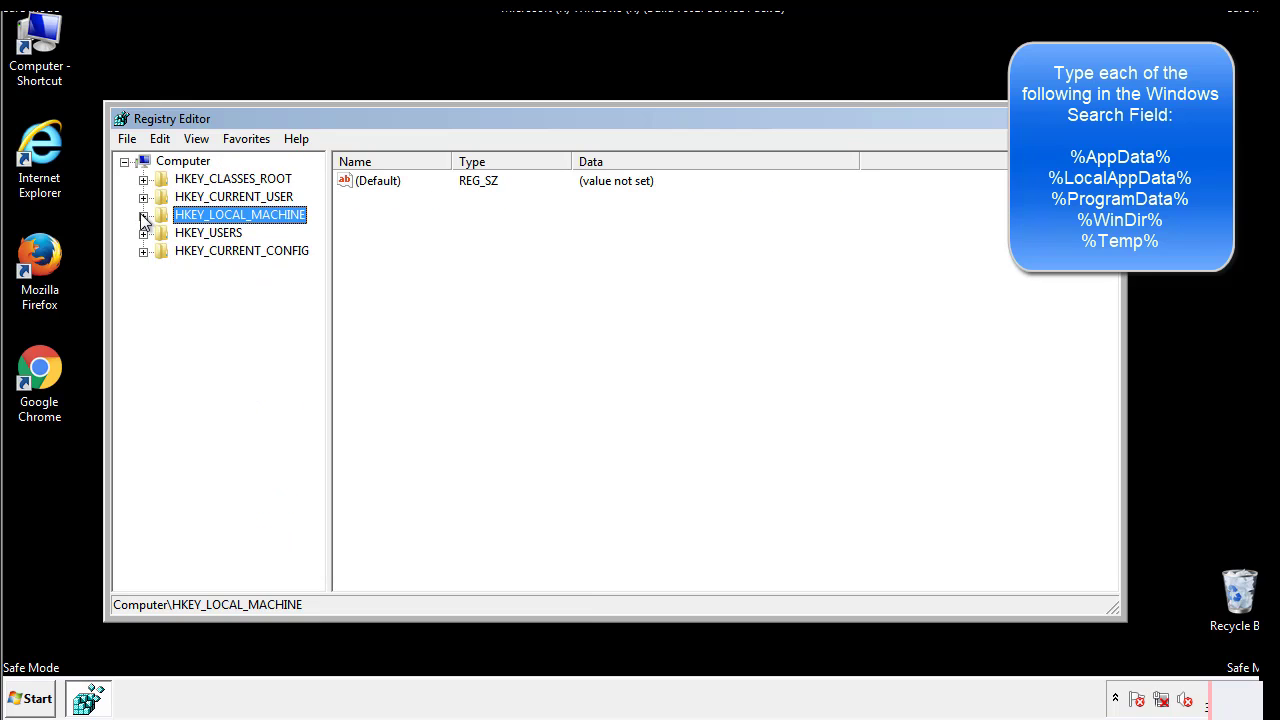
Inspect HKEY_CURRENT_USER's CurrentVersion\Run key, finding only DAEMON Tools, then collapse the tree
{"action": "left_click", "coordinate": [144, 196]}
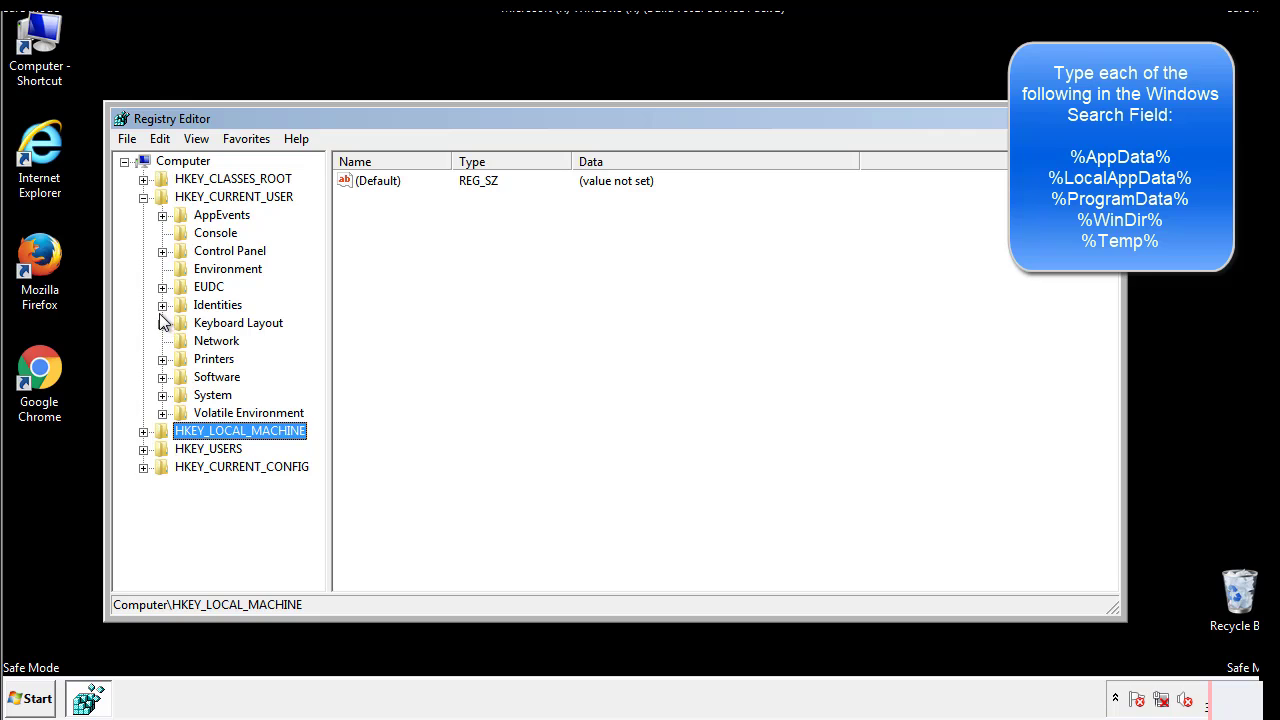
{"action": "mouse_move", "coordinate": [164, 336]}
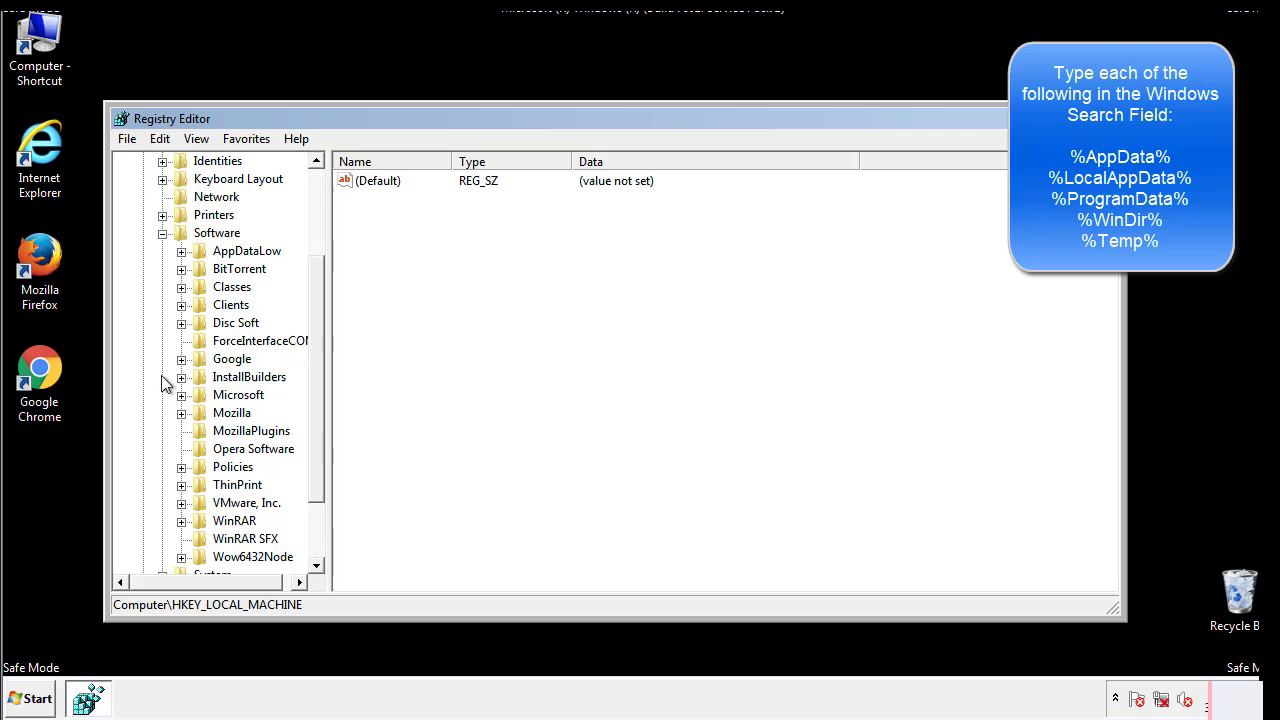
{"action": "scroll", "scroll_direction": "down", "scroll_amount": 3}
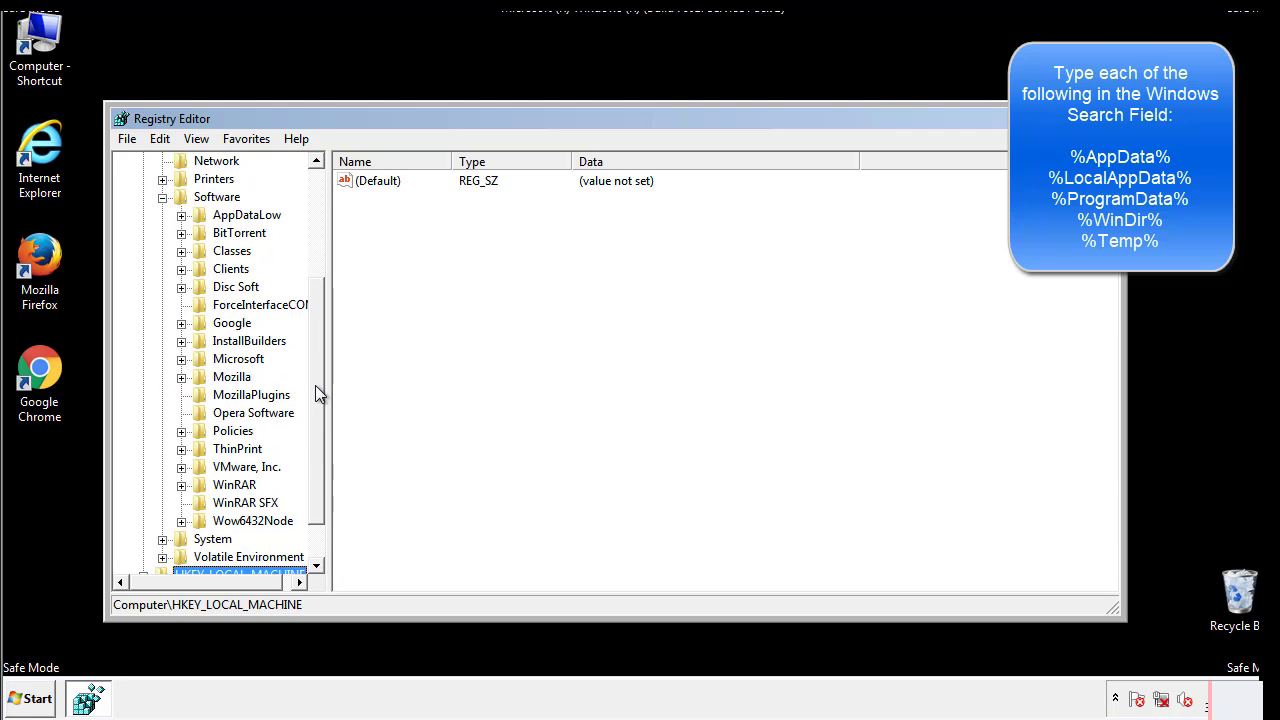
{"action": "mouse_move", "coordinate": [204, 404]}
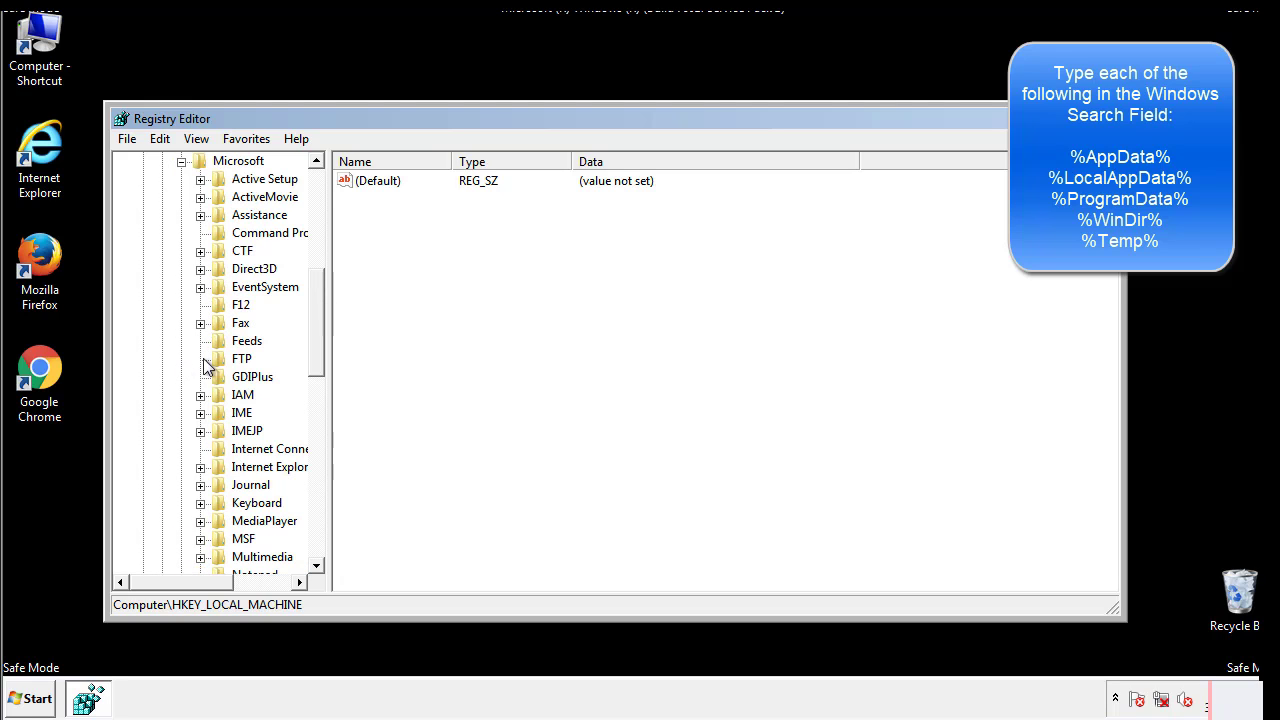
{"action": "scroll", "scroll_direction": "down", "scroll_amount": 3}
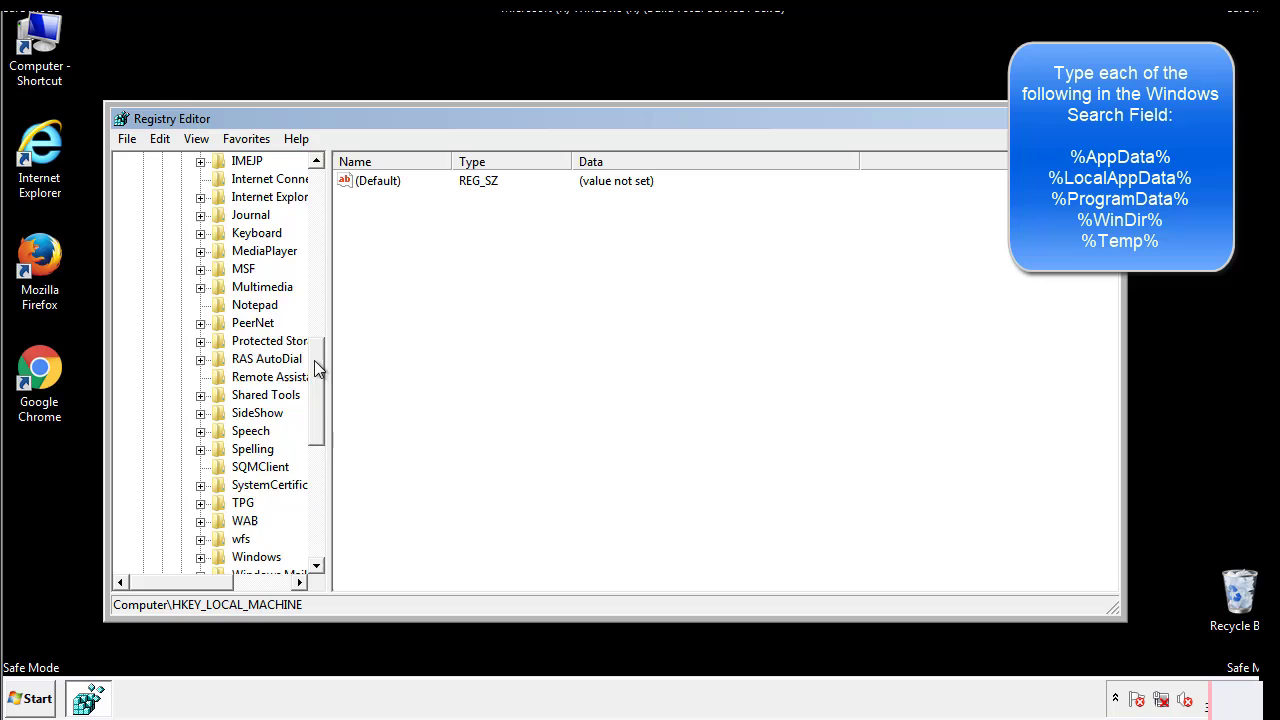
{"action": "scroll", "scroll_direction": "down", "scroll_amount": 3}
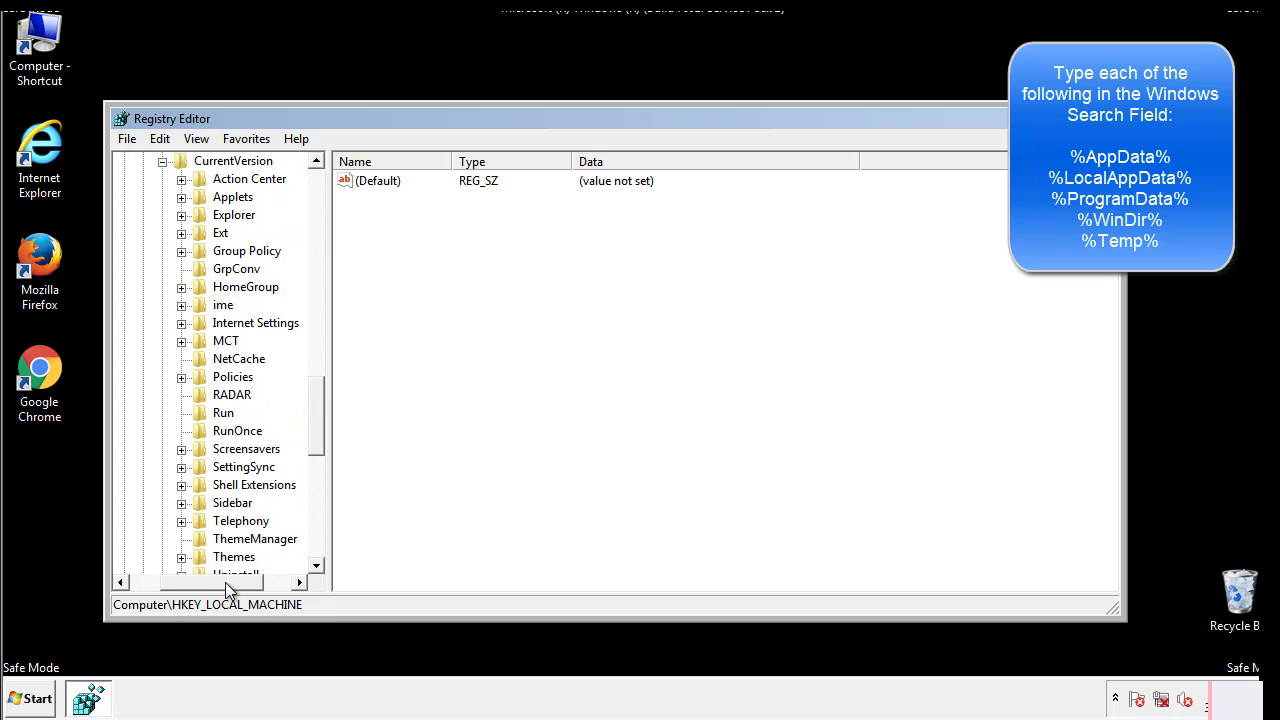
{"action": "left_click", "coordinate": [224, 412]}
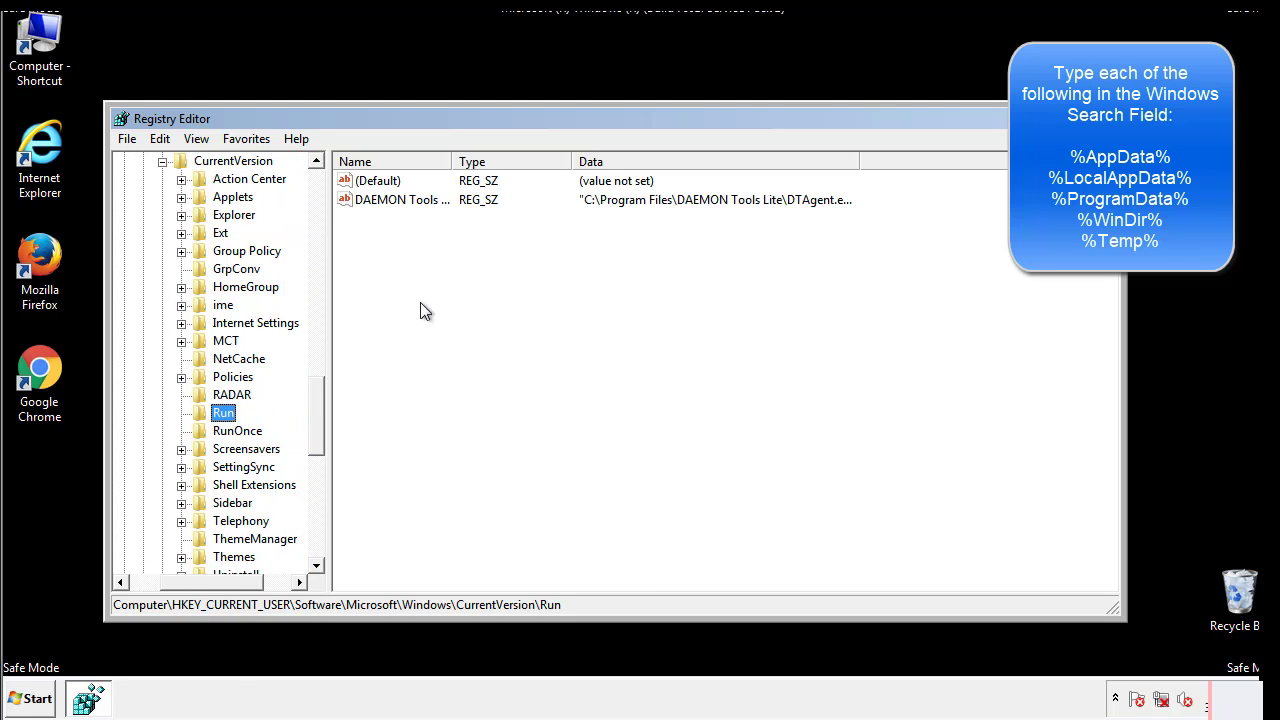
{"action": "mouse_move", "coordinate": [416, 218]}
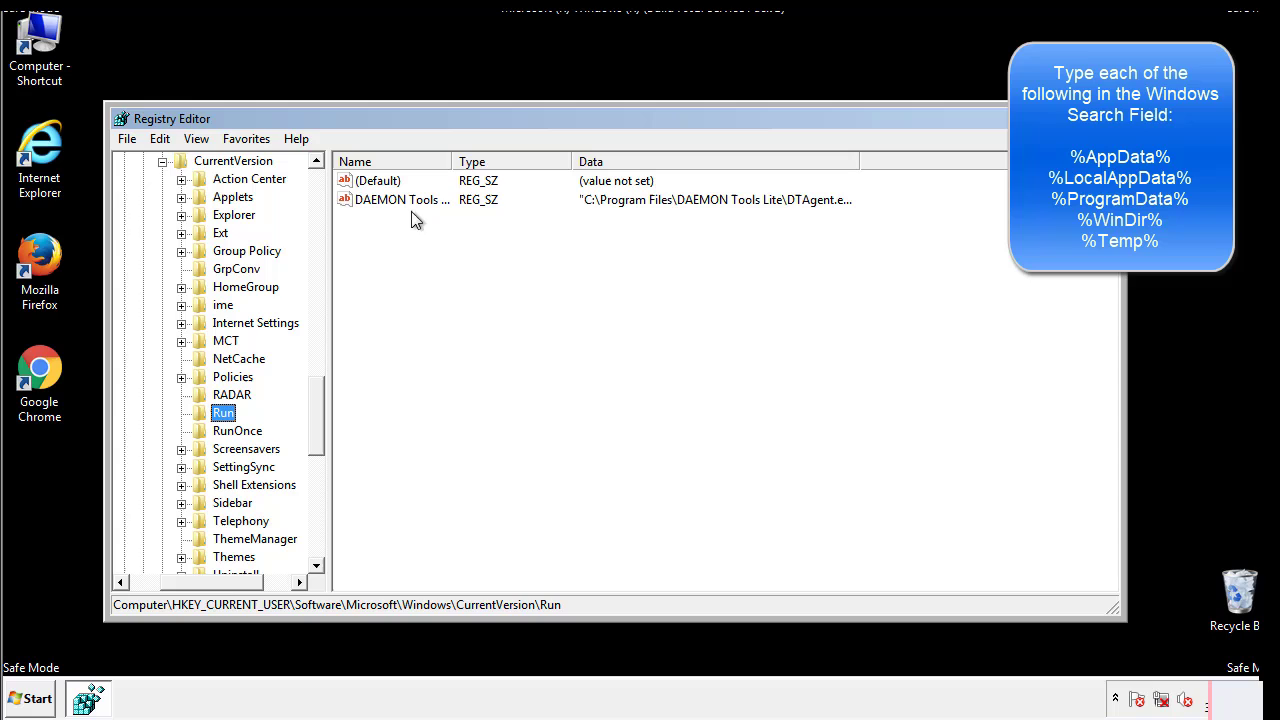
{"action": "mouse_move", "coordinate": [548, 236]}
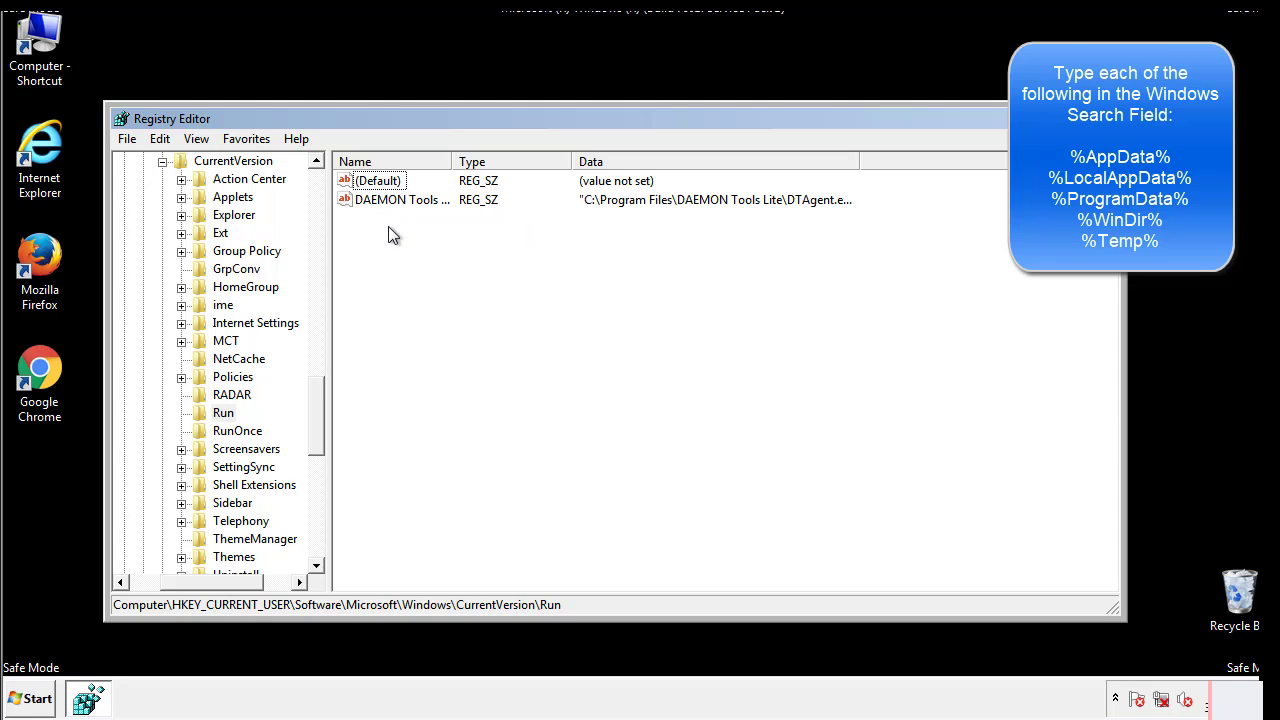
{"action": "mouse_move", "coordinate": [464, 236]}
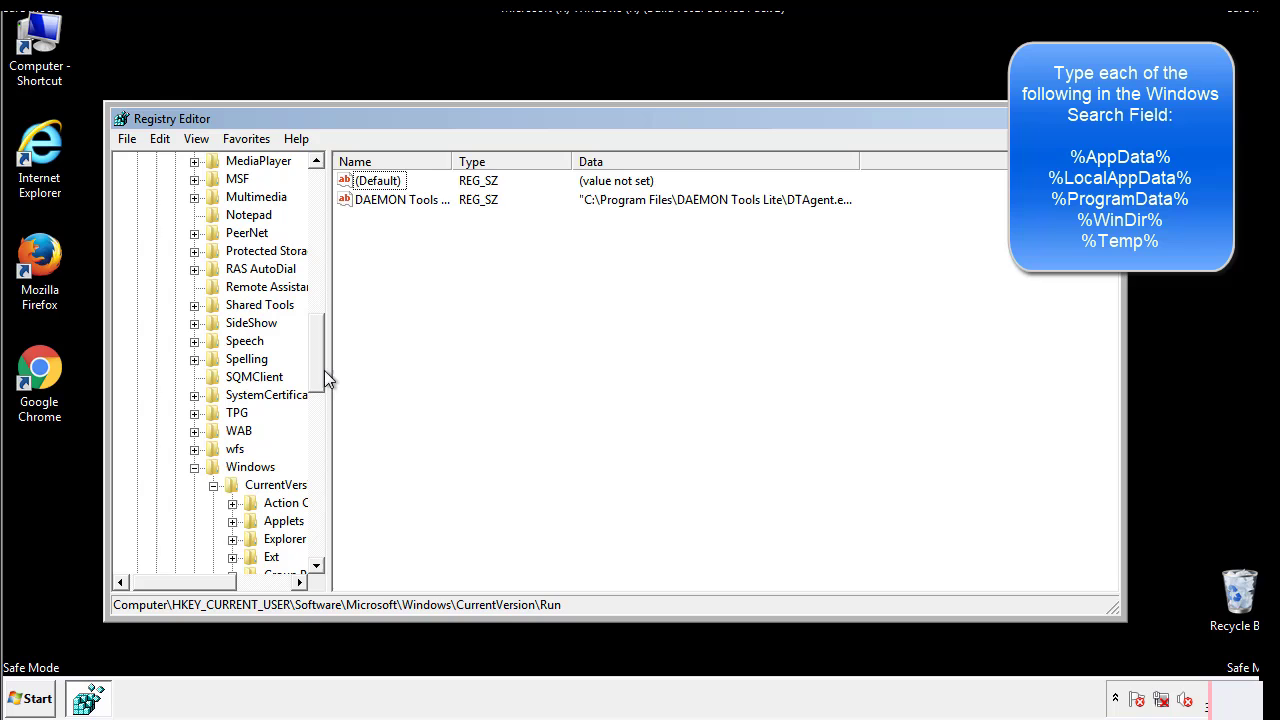
{"action": "left_click", "coordinate": [252, 468]}
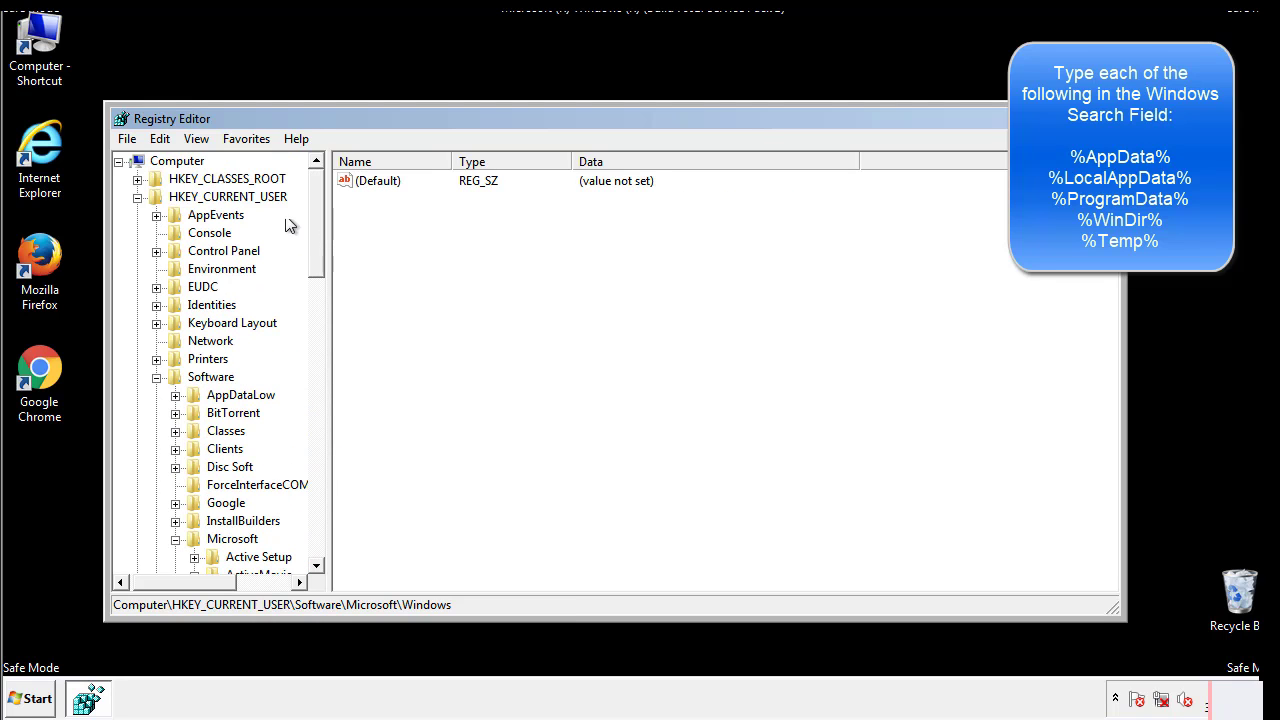
Search the registry for %temp% to reach the Temporary Files VolumeCaches key
{"action": "left_click", "coordinate": [160, 138]}
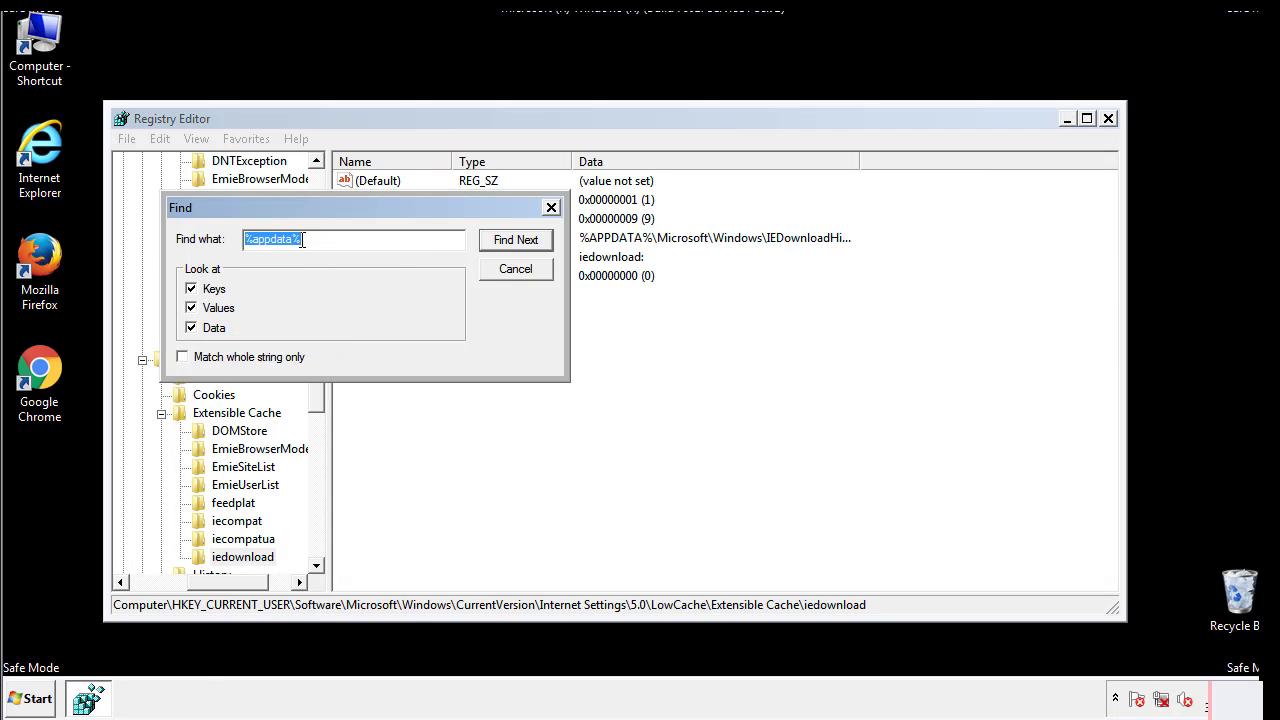
{"action": "type", "text": "%4"}
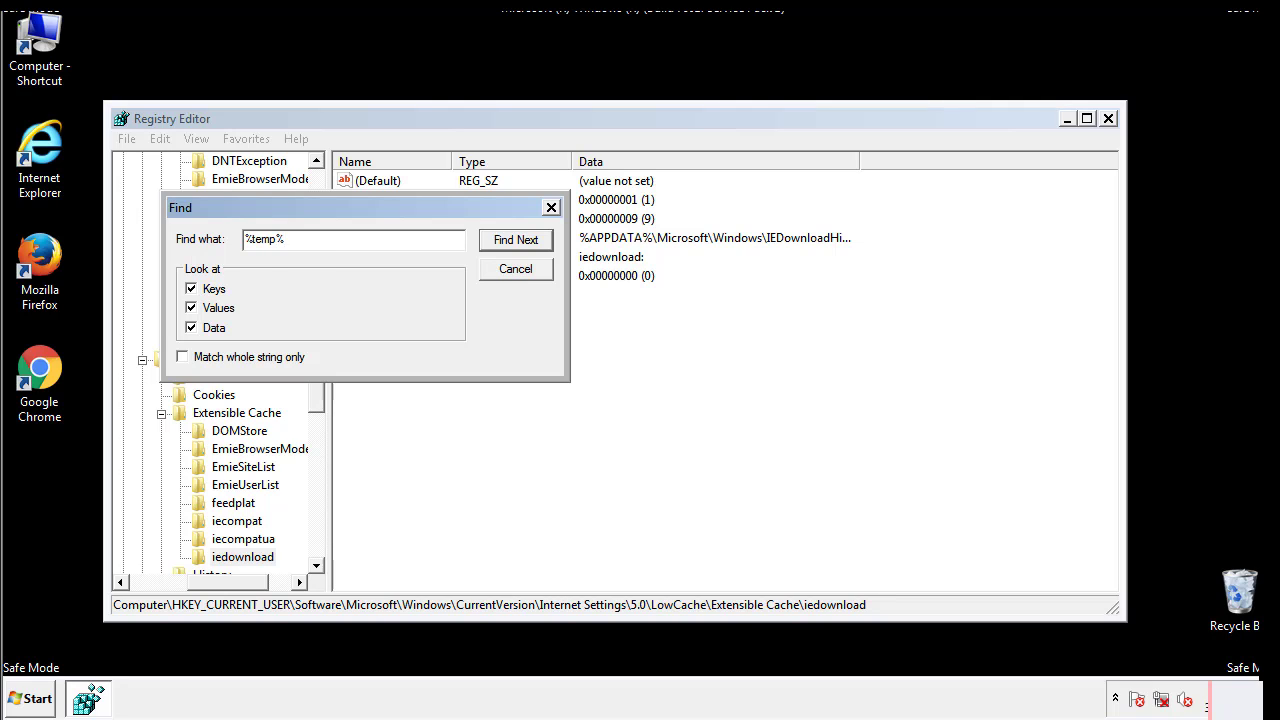
{"action": "left_click", "coordinate": [516, 240]}
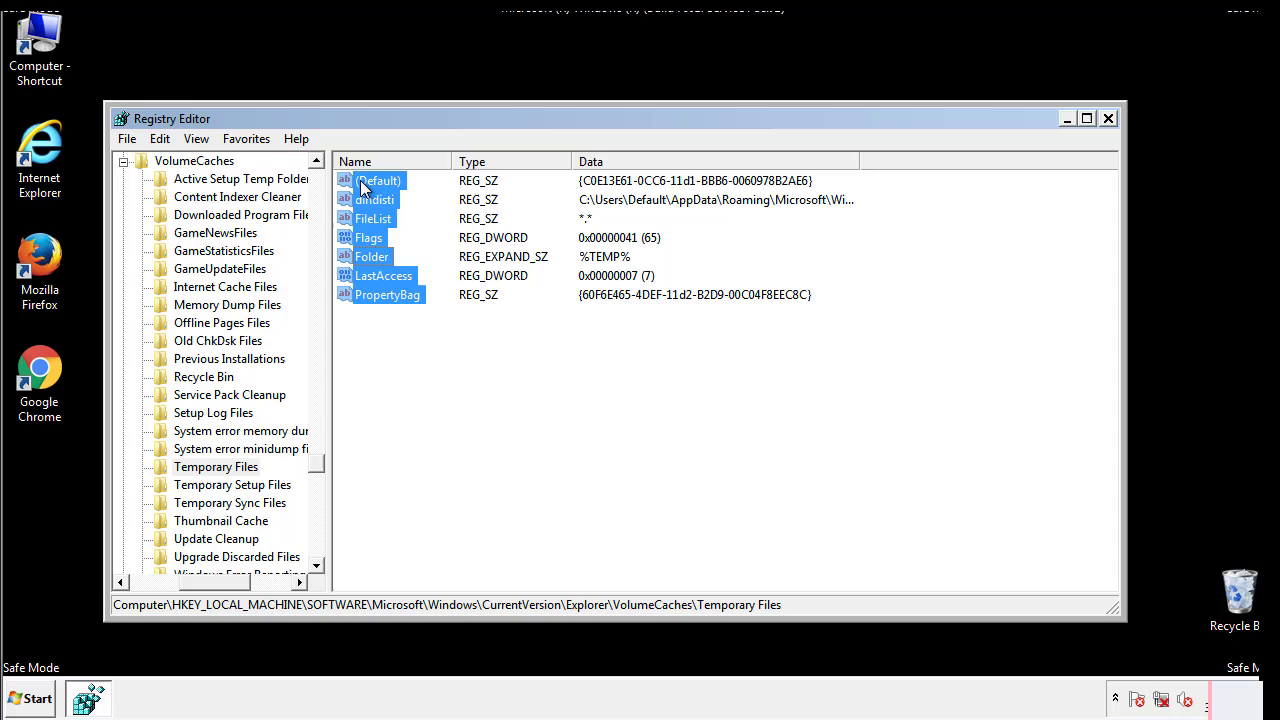
Permanently delete all values of the Temporary Files key, leaving only (Default)
{"action": "right_click", "coordinate": [378, 180]}
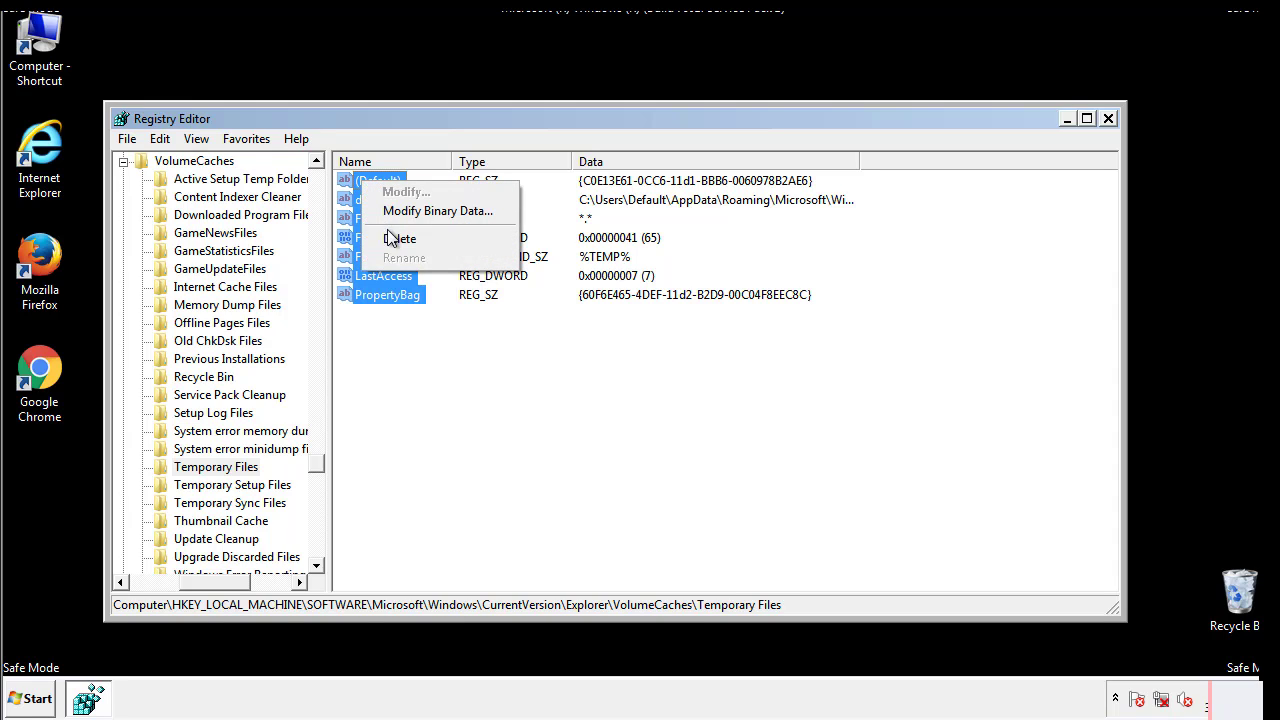
{"action": "left_click", "coordinate": [400, 238]}
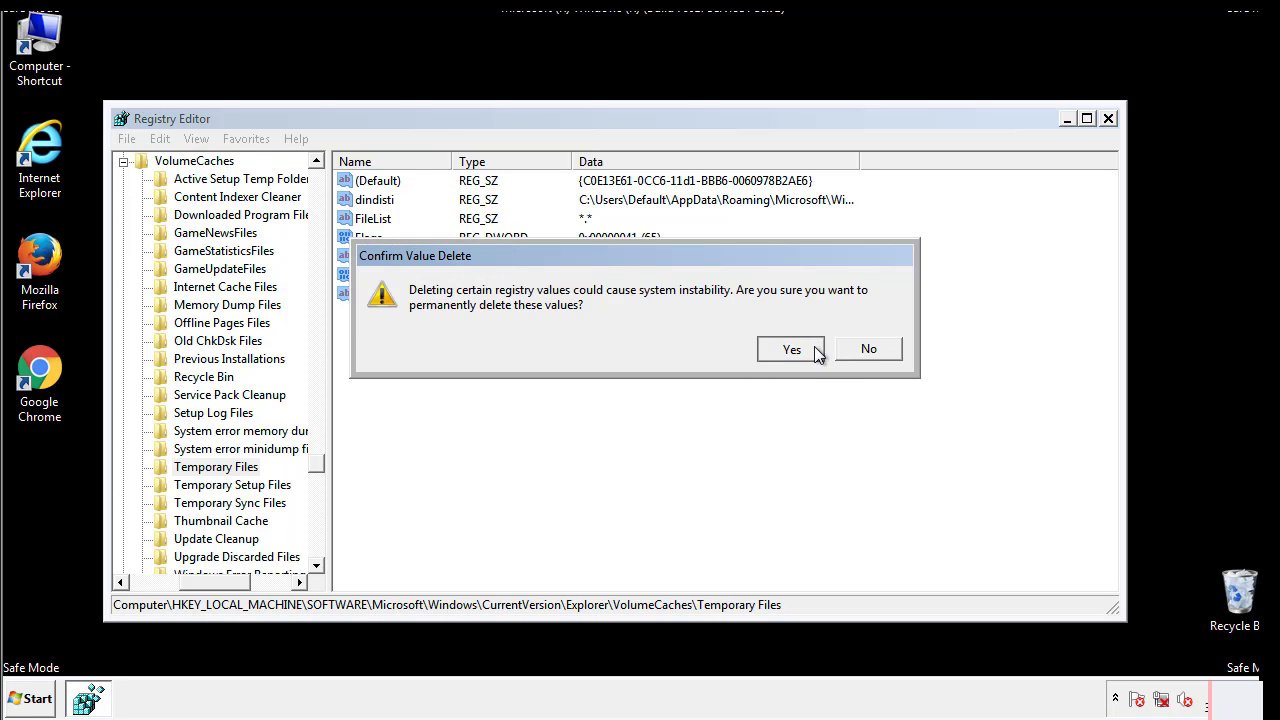
{"action": "left_click", "coordinate": [792, 348]}
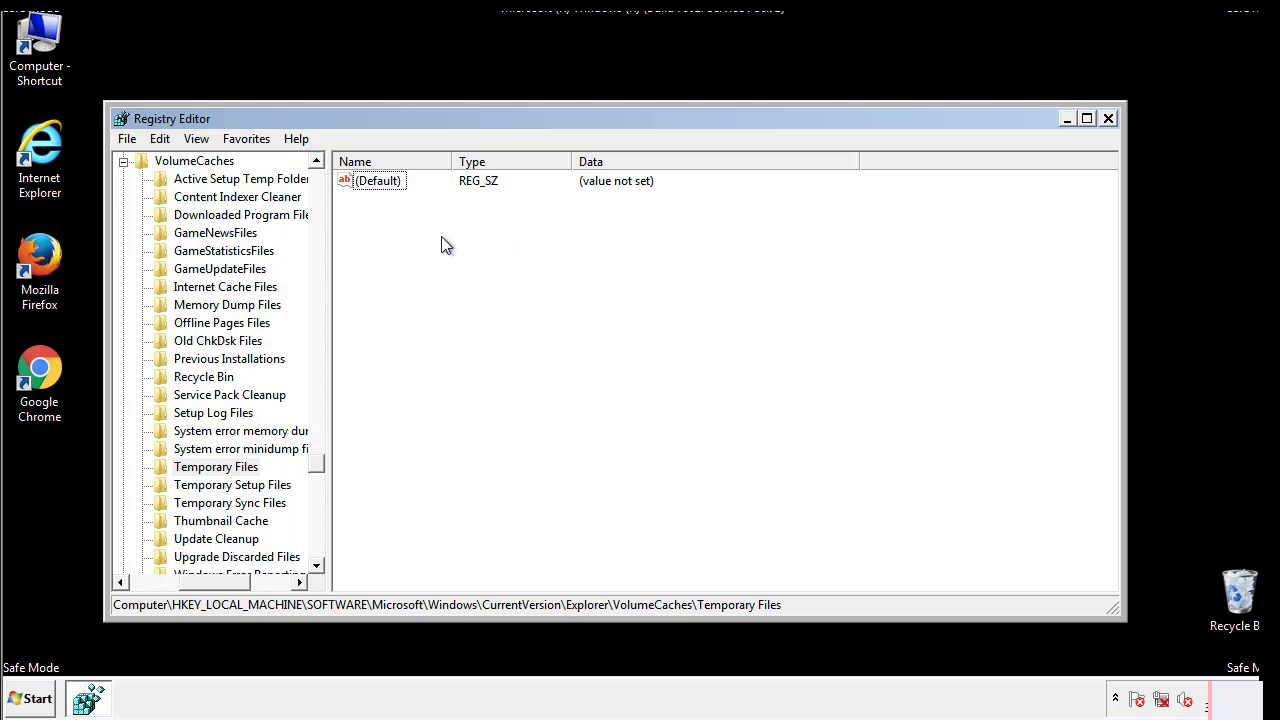
{"action": "mouse_move", "coordinate": [1108, 120]}
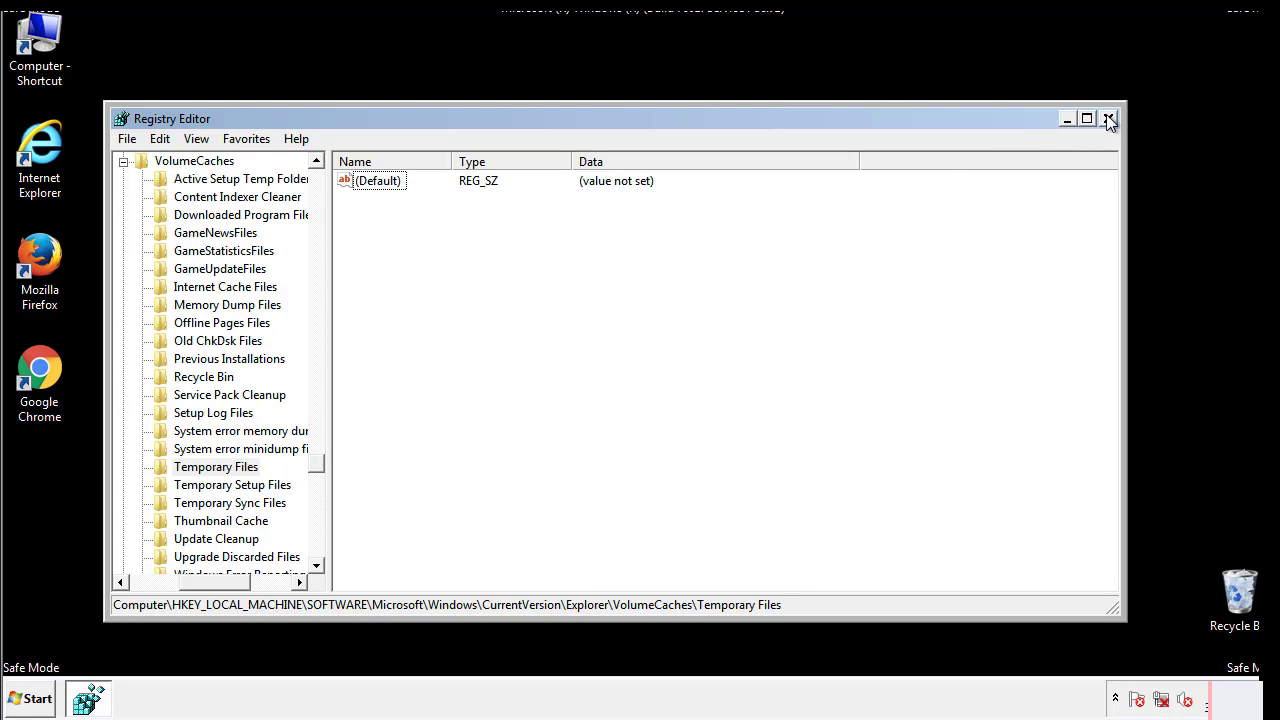
Close Registry Editor and launch msconfig from the Start search
{"action": "left_click", "coordinate": [1108, 118]}
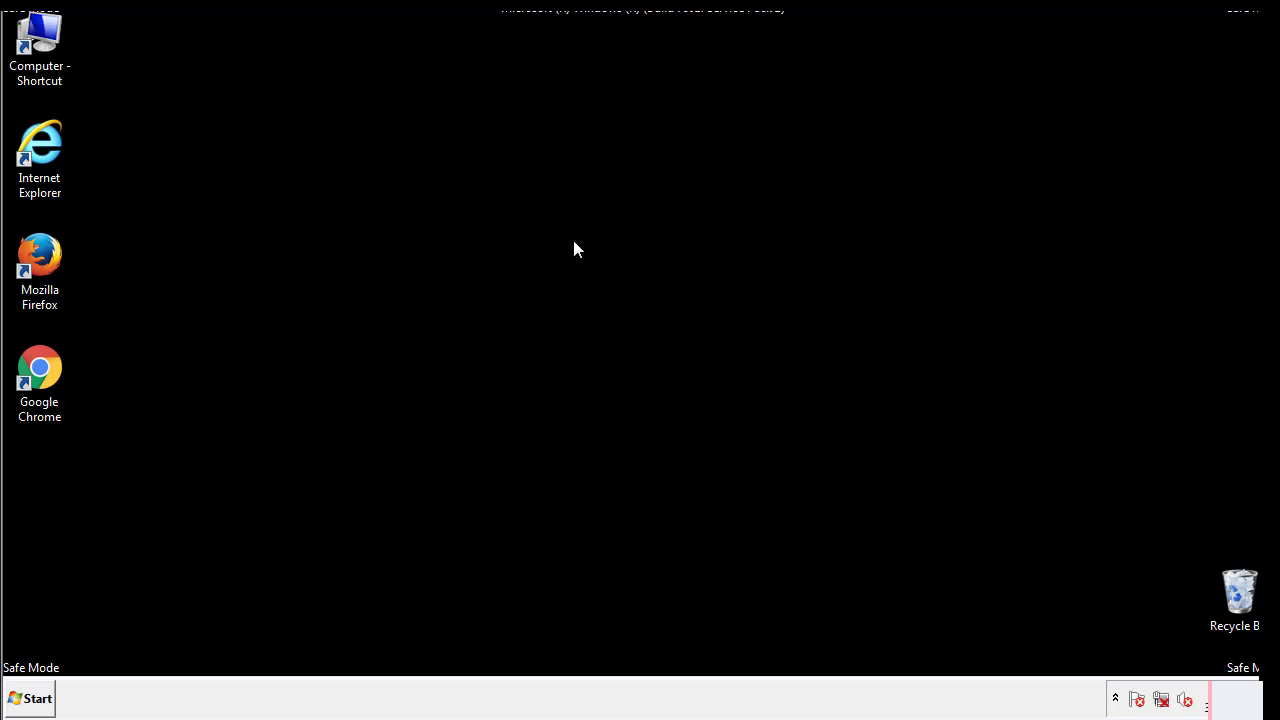
{"action": "mouse_move", "coordinate": [52, 500]}
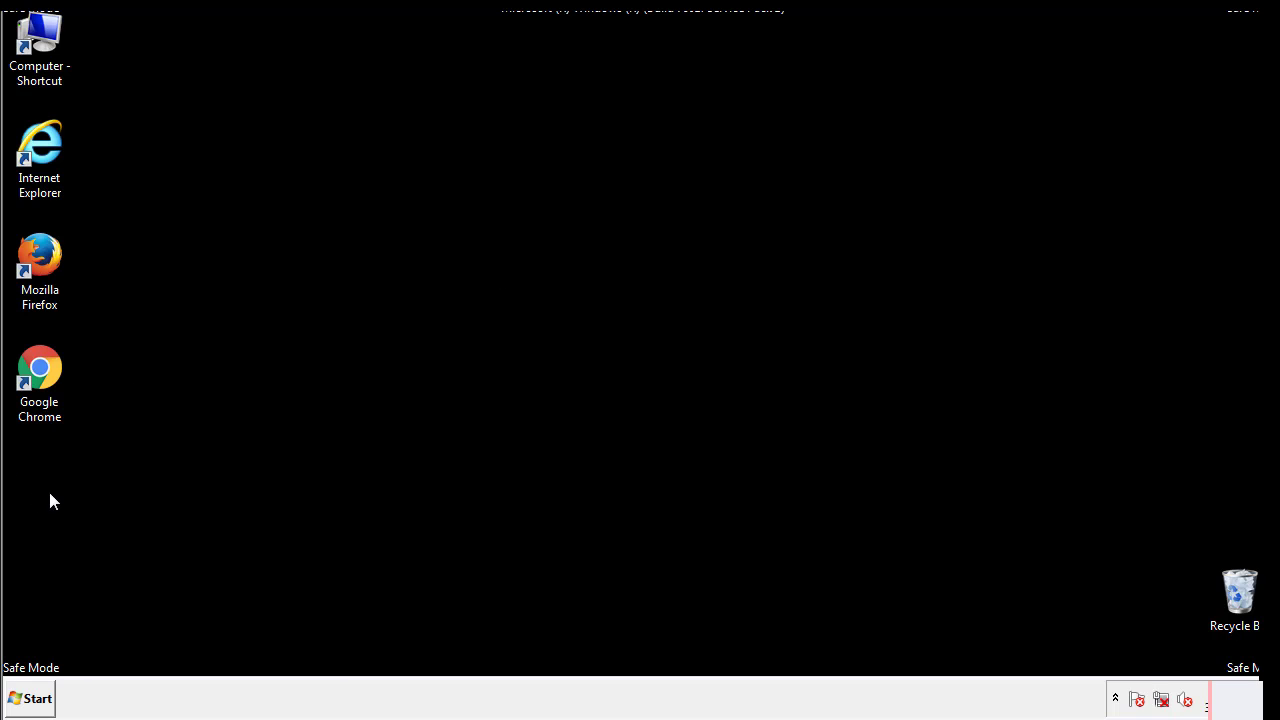
{"action": "left_click", "coordinate": [28, 698]}
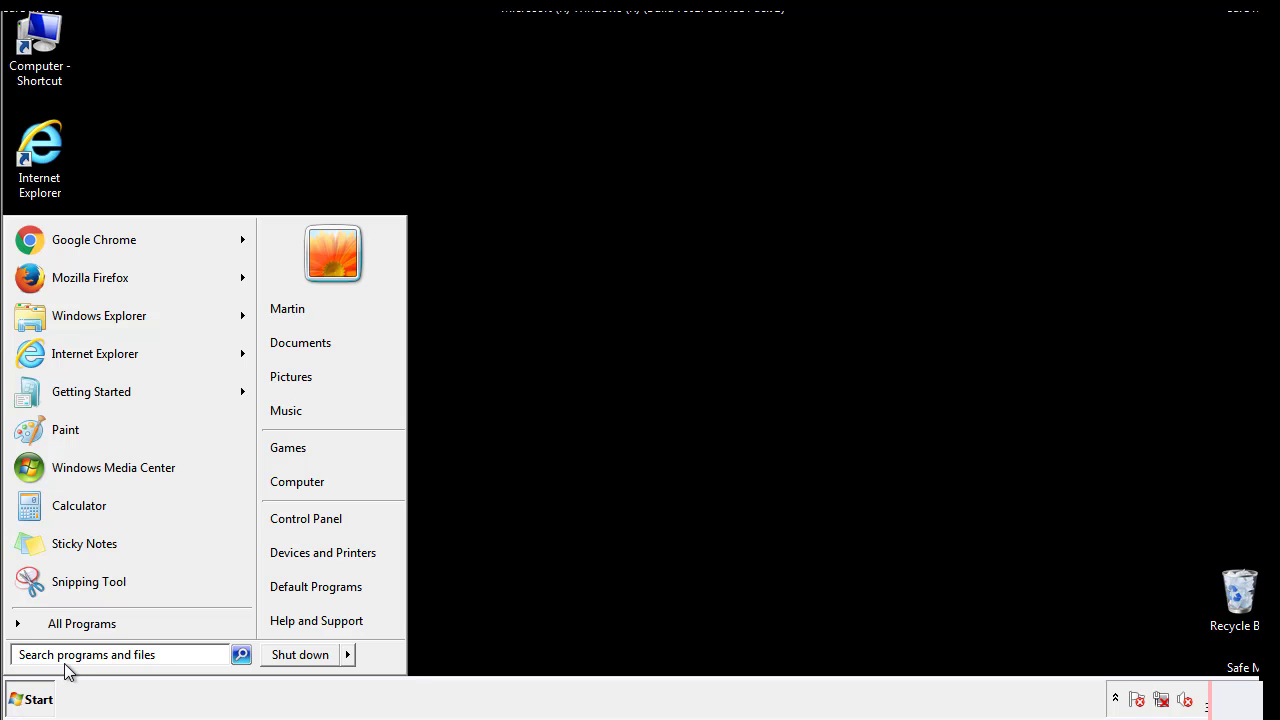
{"action": "type", "text": "mscon"}
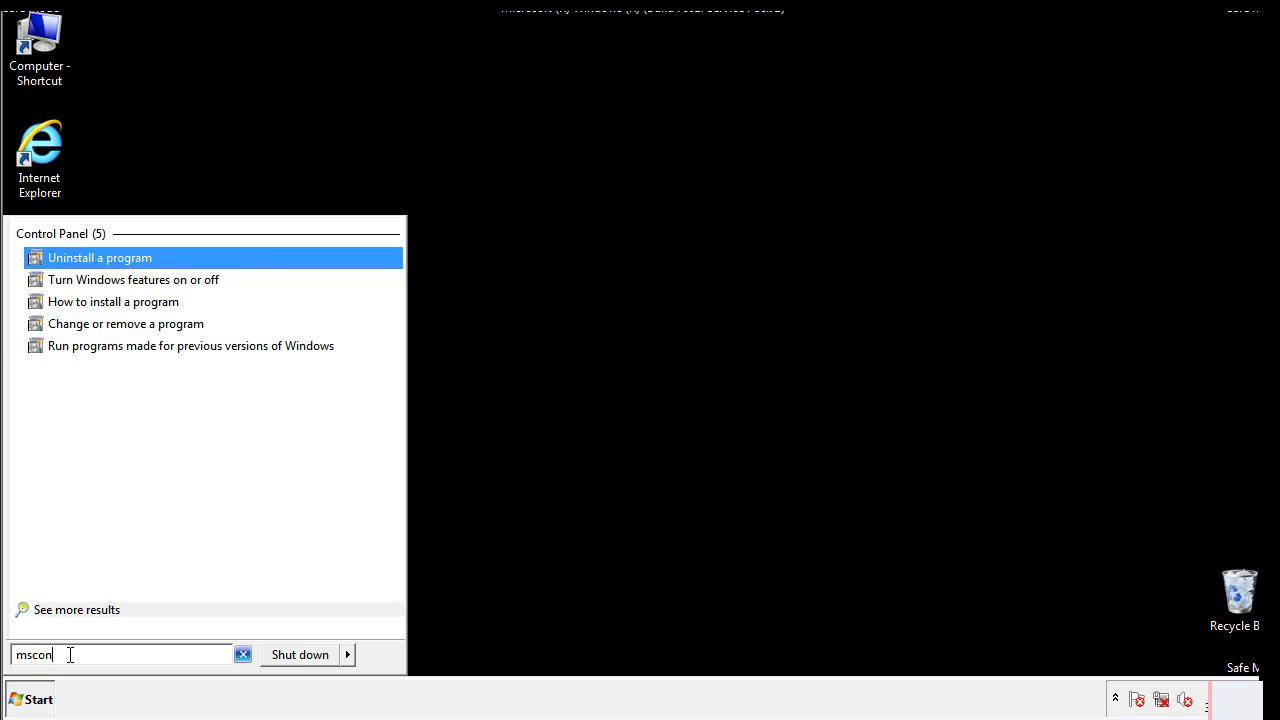
{"action": "type", "text": "fig"}
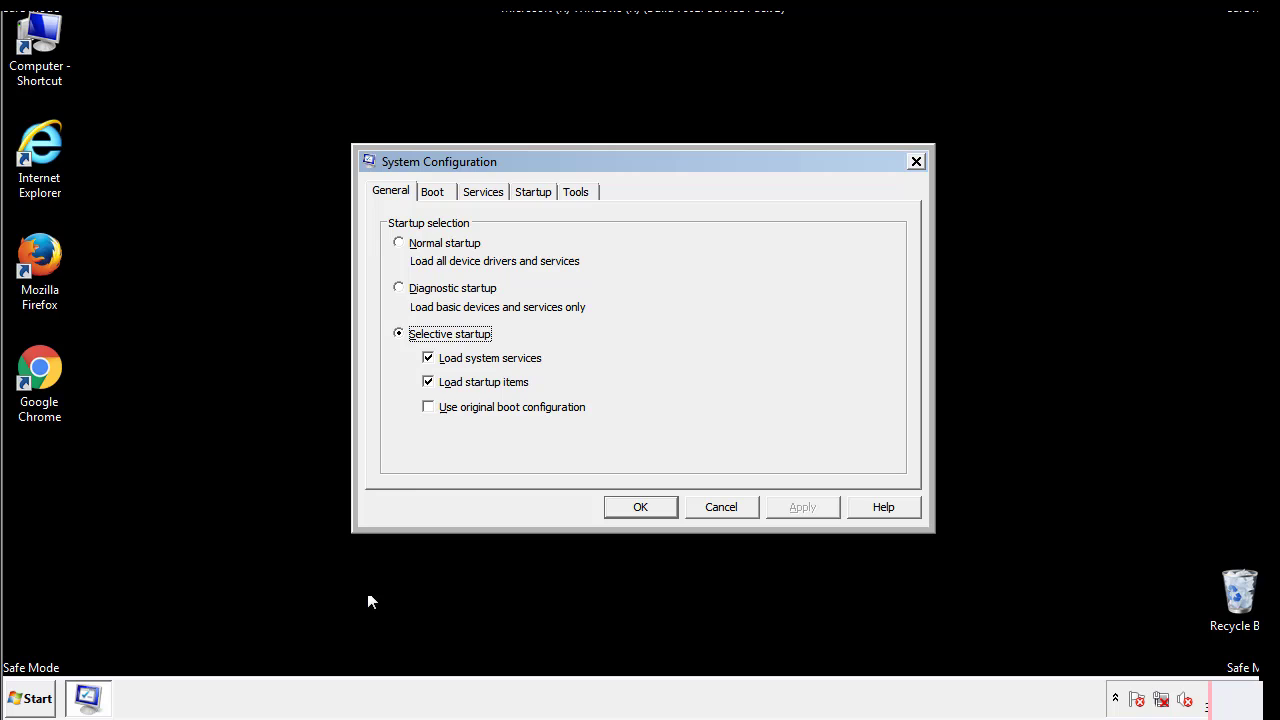
Turn off Safe boot for the Windows 7 entry in the Boot options
{"action": "left_click", "coordinate": [432, 192]}
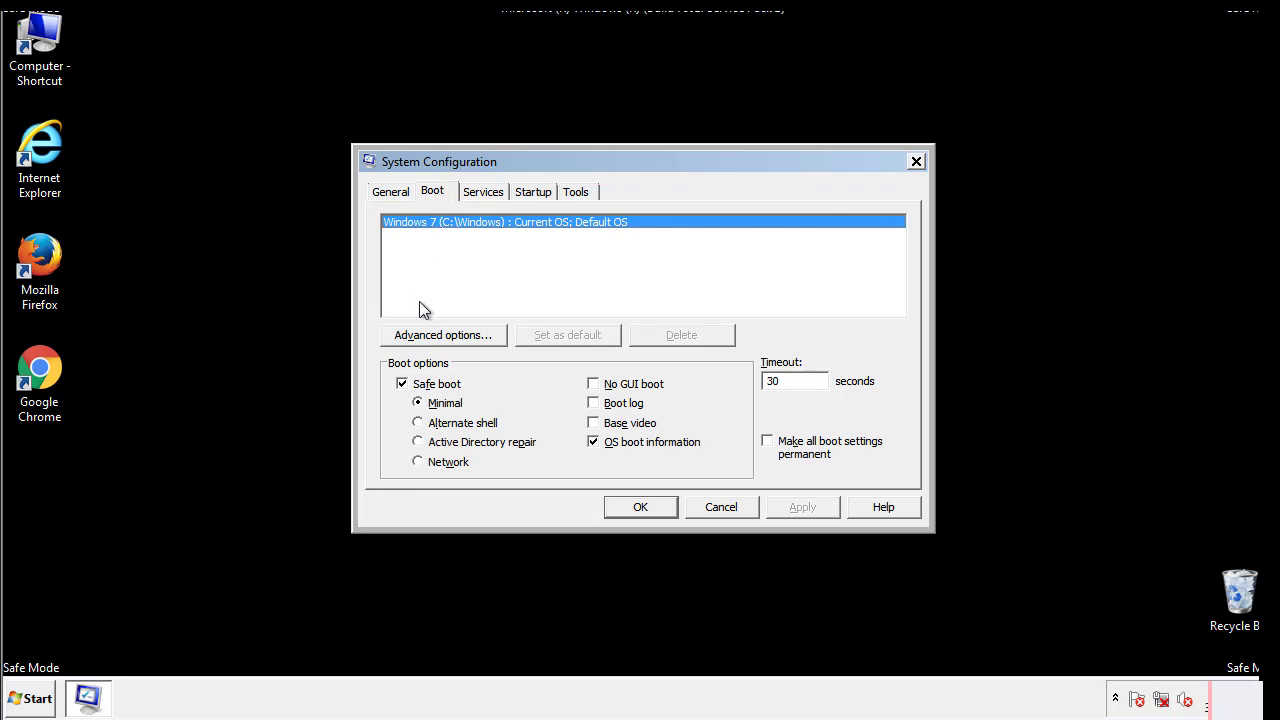
{"action": "left_click", "coordinate": [402, 384]}
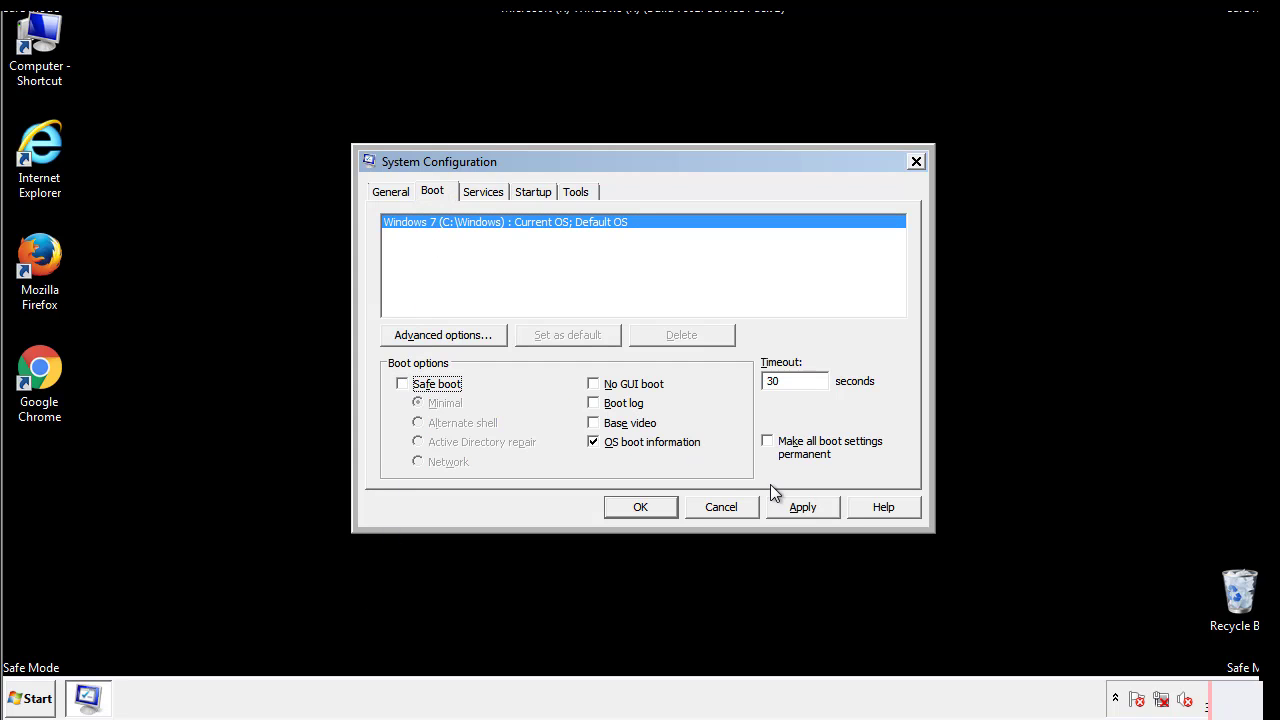